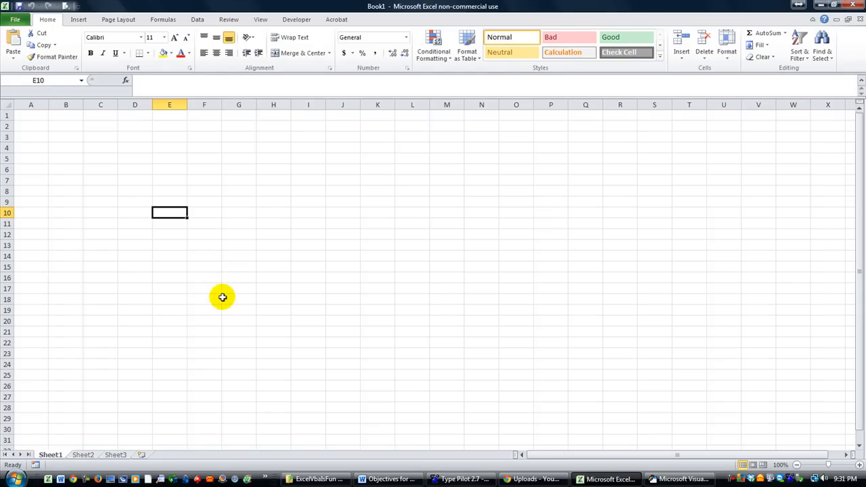
mouse_move(213, 280)
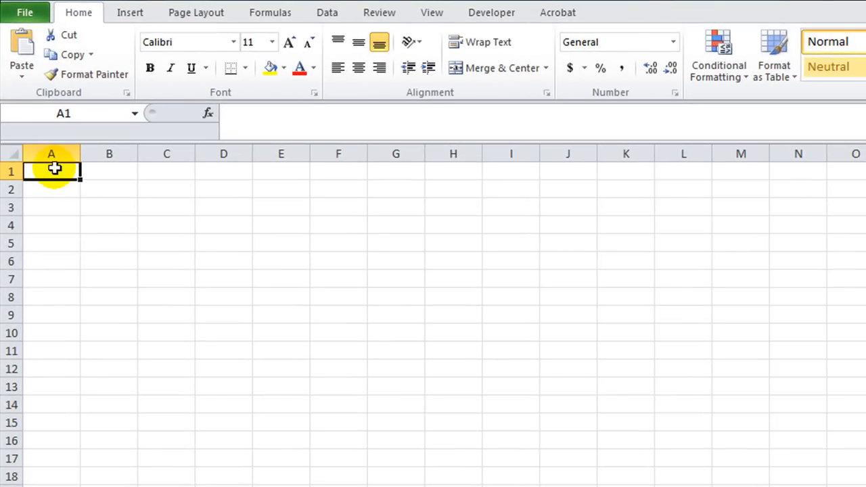
Step: Enter the heading List in A1 and show the Developer ribbon
type("List")
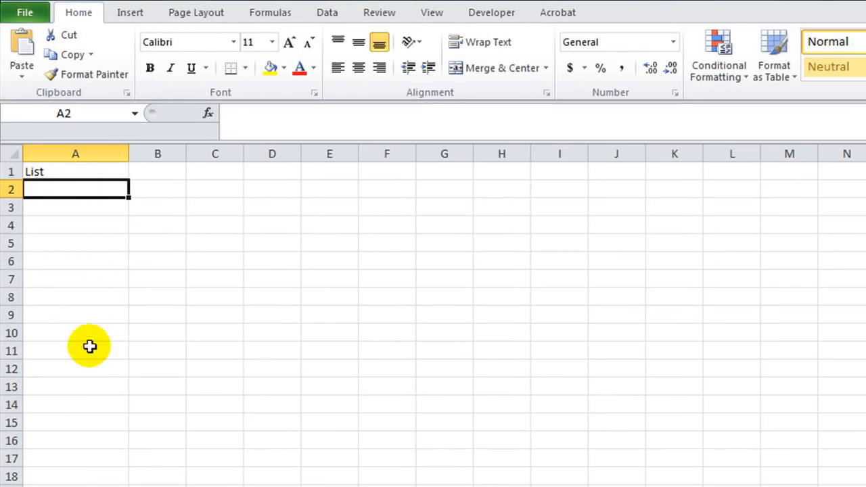
mouse_move(55, 225)
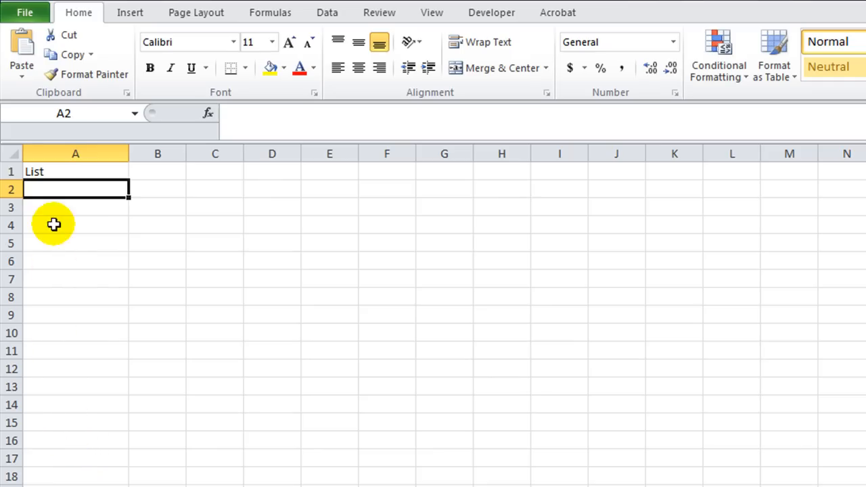
mouse_move(433, 12)
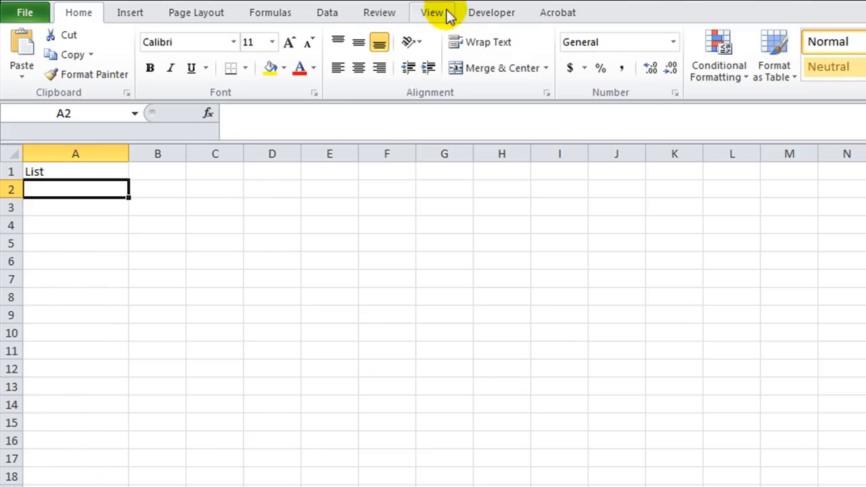
left_click(491, 12)
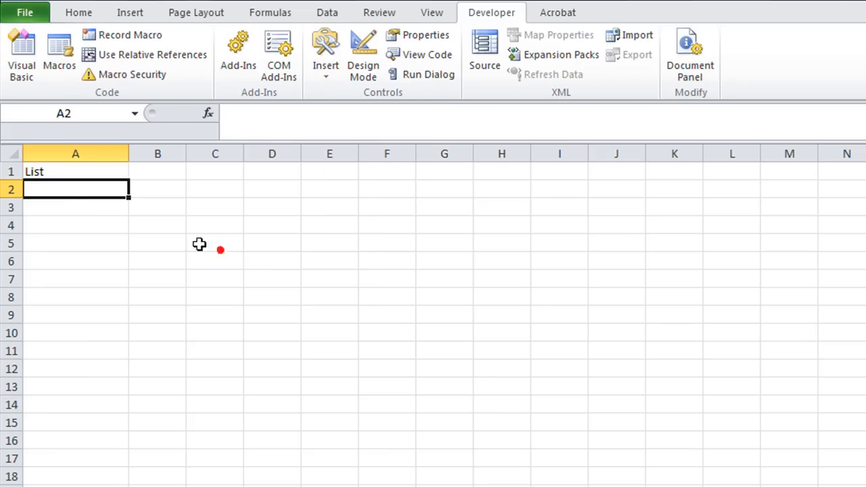
mouse_move(86, 230)
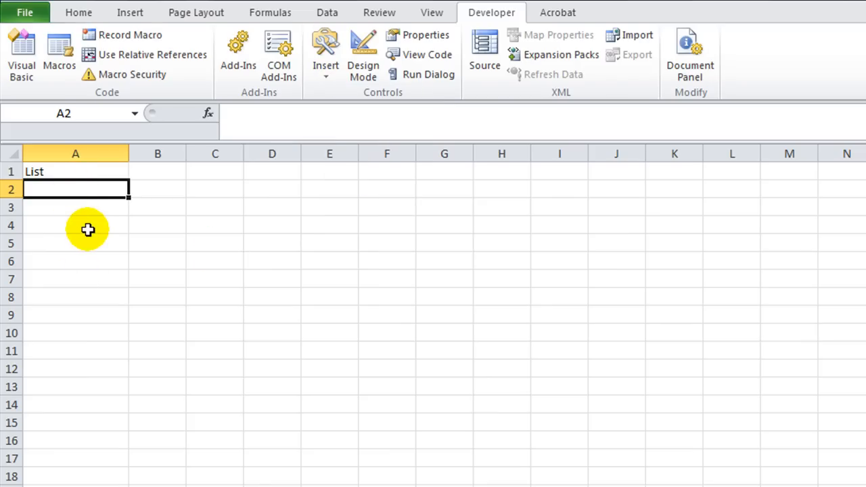
Step: Enter Butter, Chocolate, Popcorn and Skittles in A2:A5 under the List heading
type("Butter")
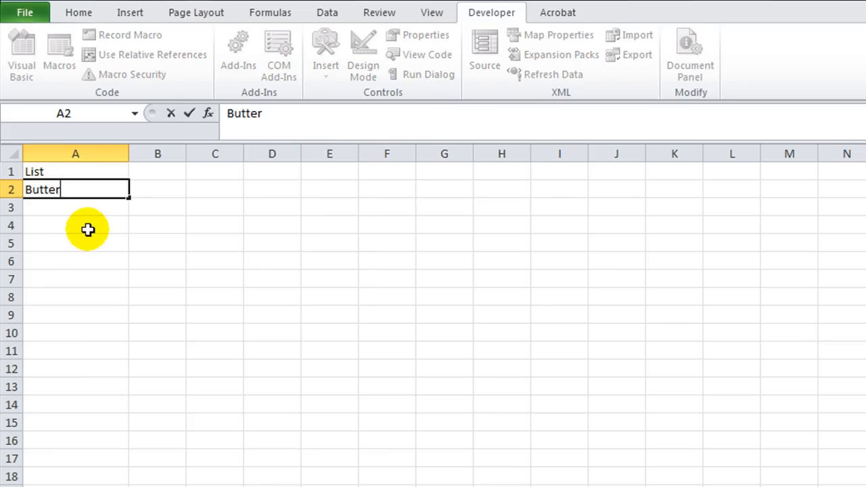
type("Chocolate")
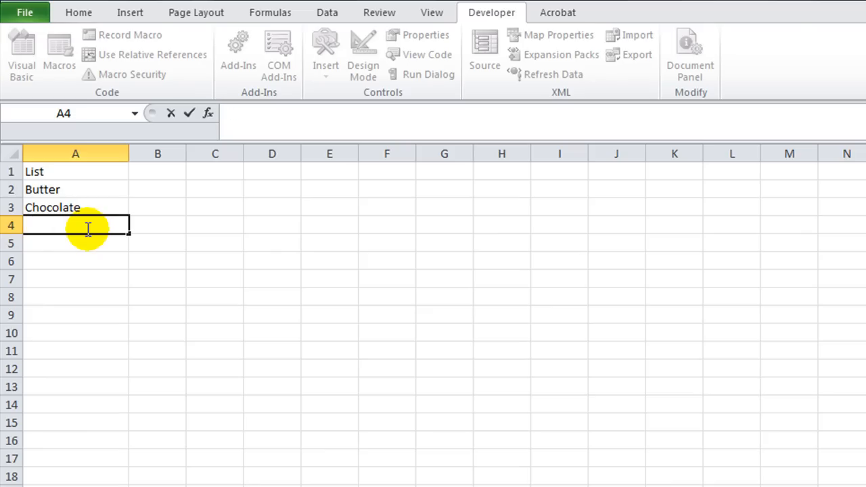
type("Popcorn")
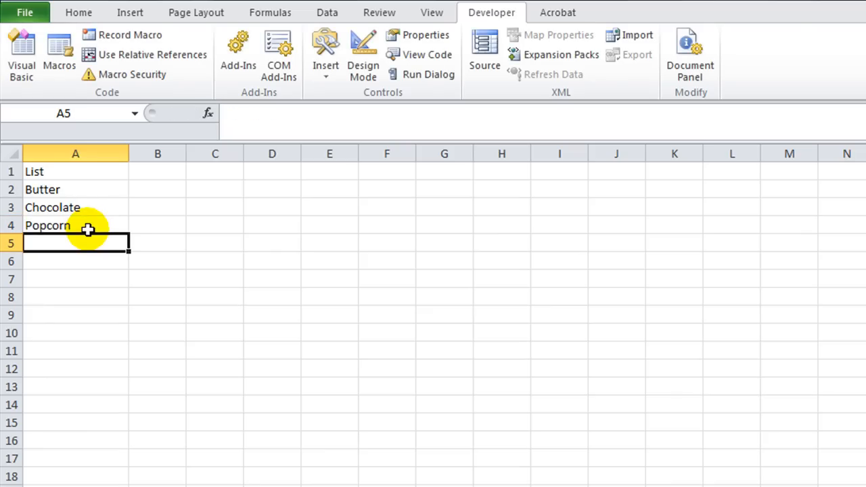
type("Skittles")
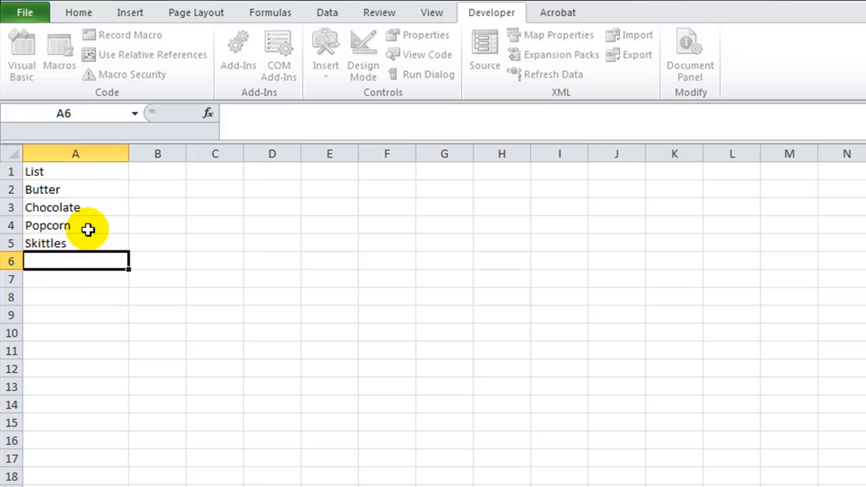
Step: Name the selected A2:A5 items as the range foods via the Name Box
left_click(35, 170)
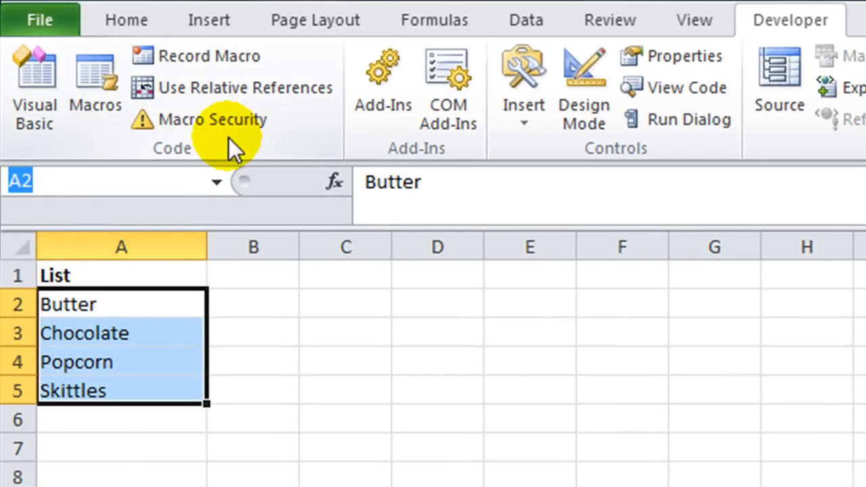
type("foods")
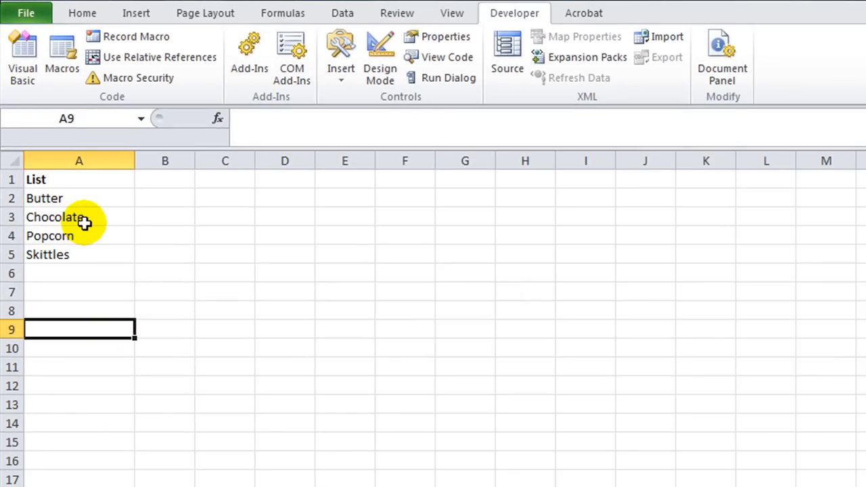
Step: Insert a new UserForm in the Visual Basic editor
left_click(22, 57)
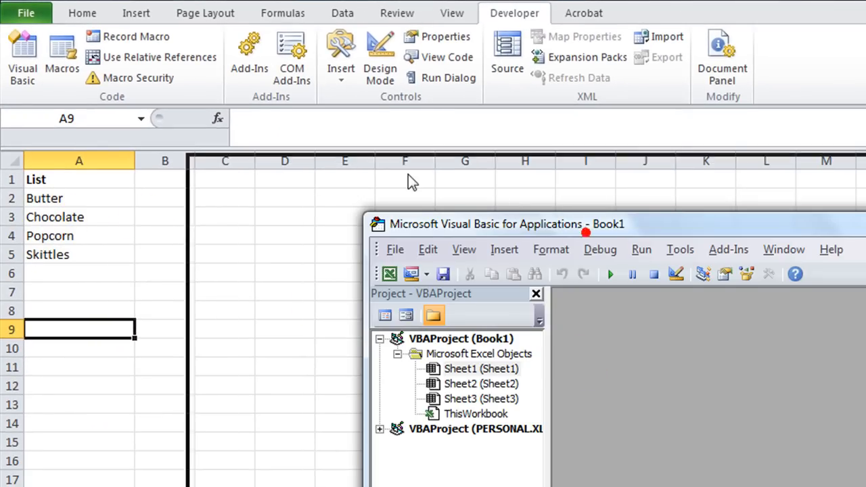
left_click(244, 214)
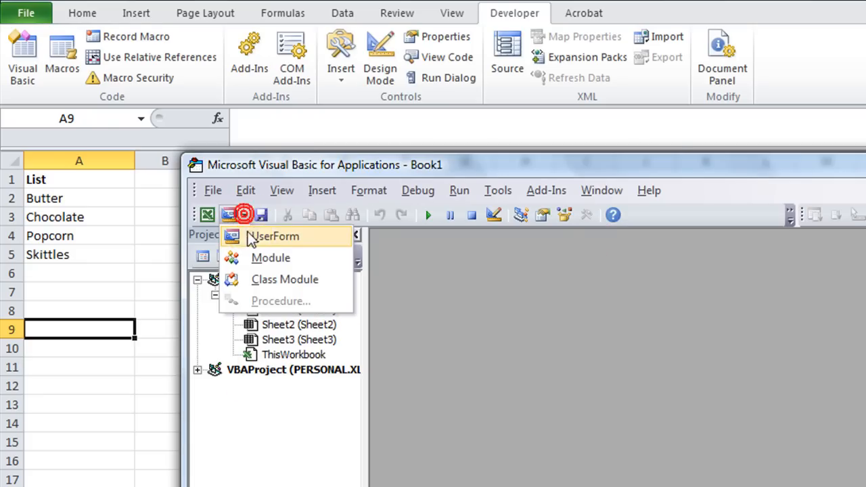
left_click(274, 235)
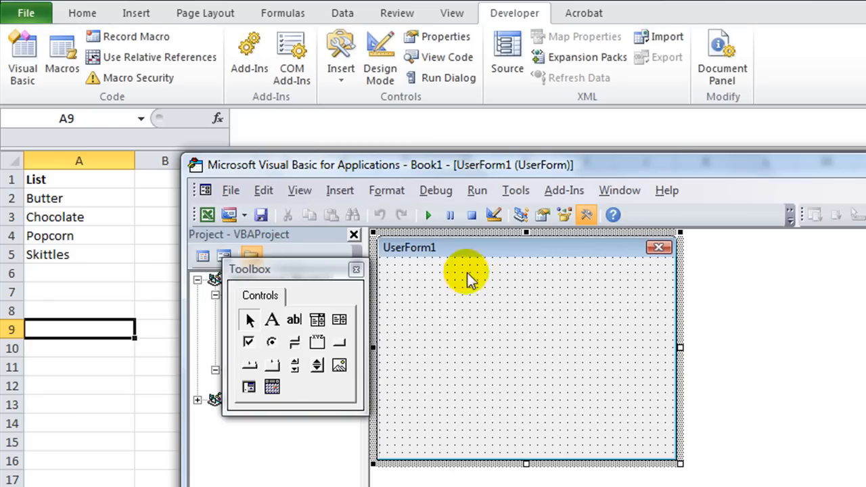
mouse_move(317, 319)
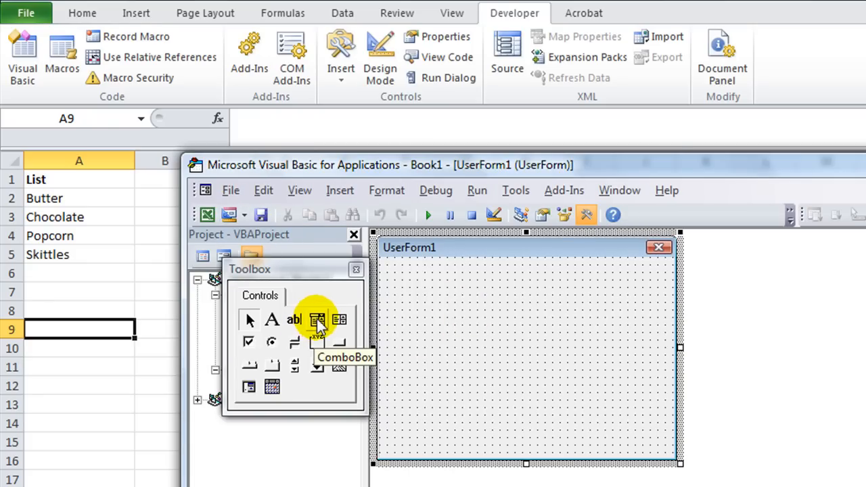
Step: Add a Foods label and a combo box to UserForm1 from the Toolbox
left_click(316, 320)
type("Foods")
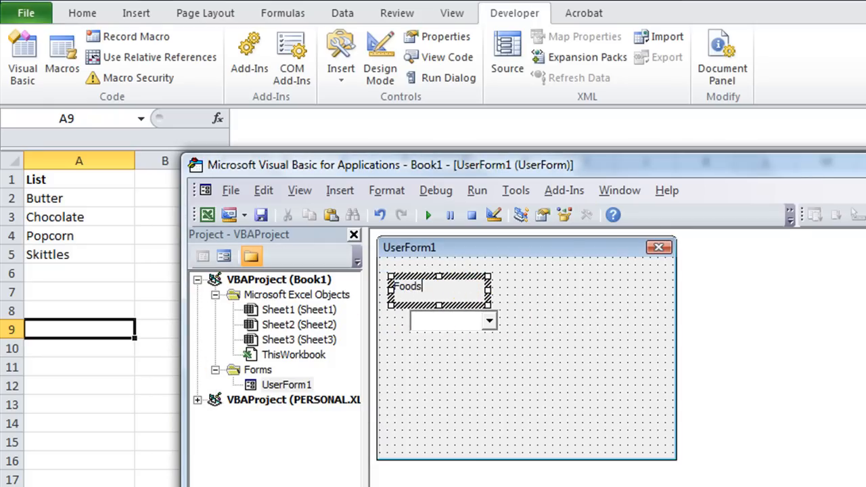
left_click(588, 215)
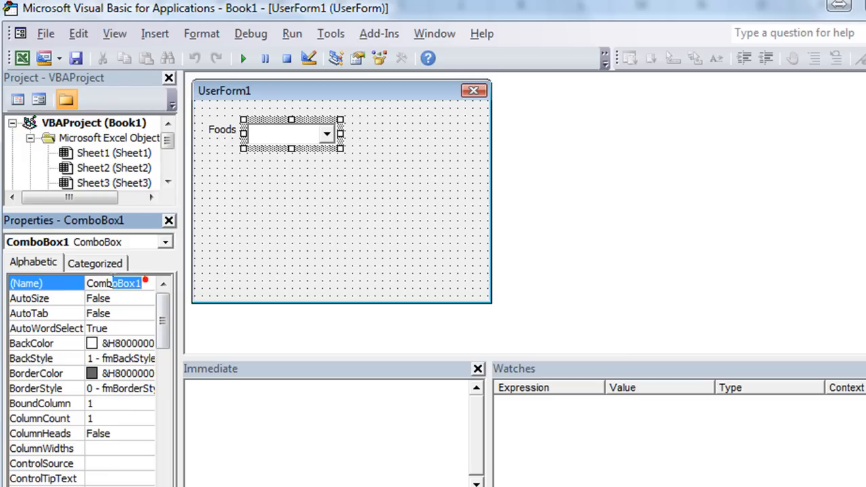
Step: Set the combo box's (Name) property to cmbFood
type("cmbFood")
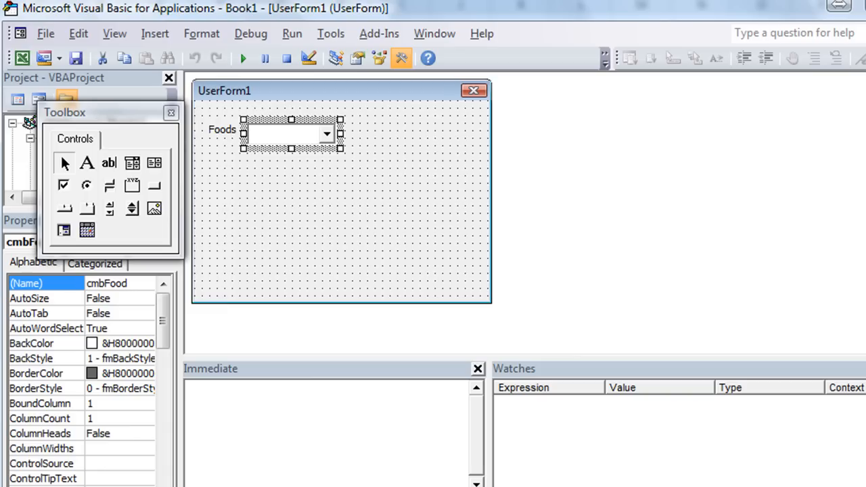
mouse_move(311, 151)
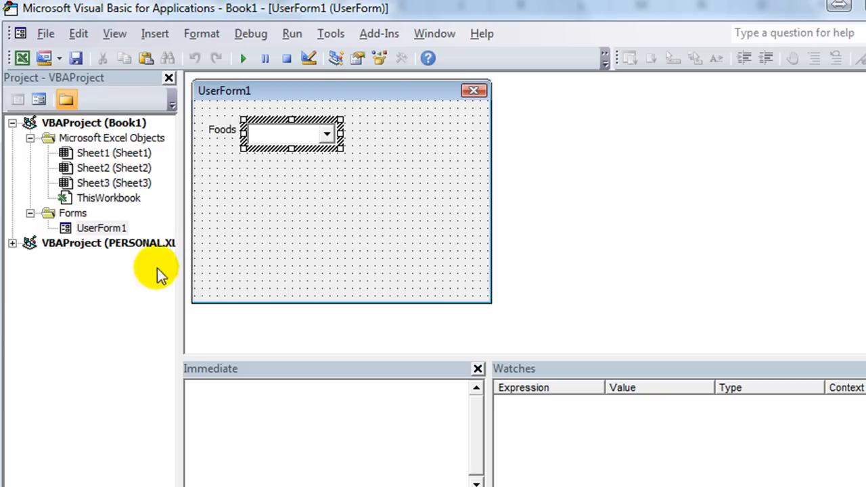
Step: Select cmbFood and locate its RowSource property in the Properties window
left_click(401, 56)
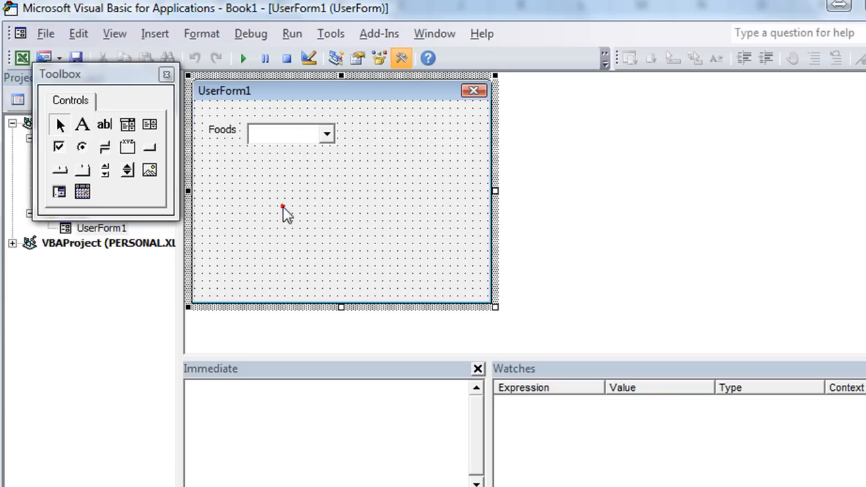
left_click(284, 133)
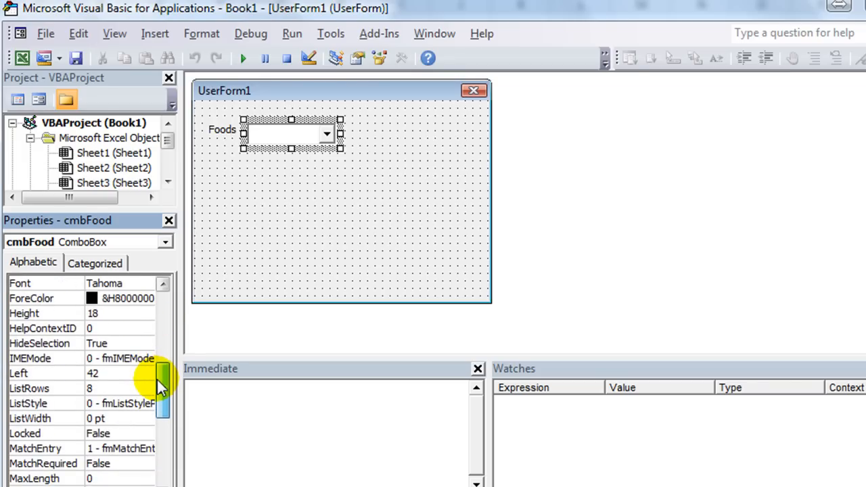
scroll("down", 3)
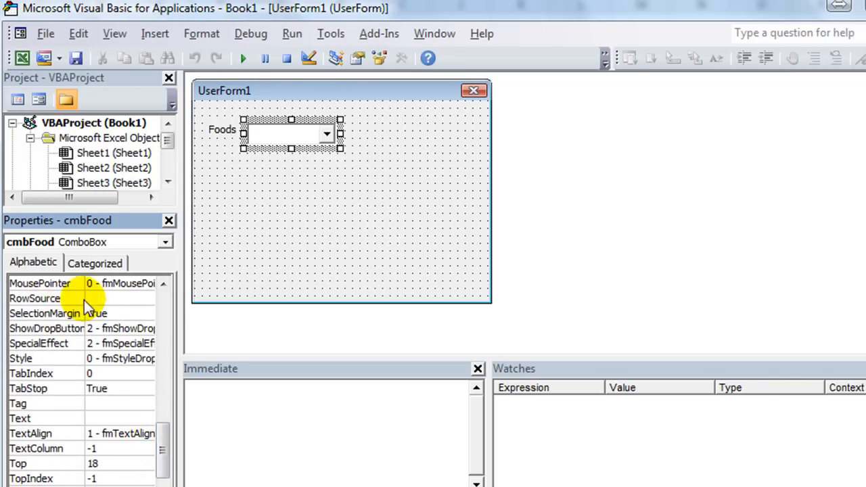
left_click(35, 299)
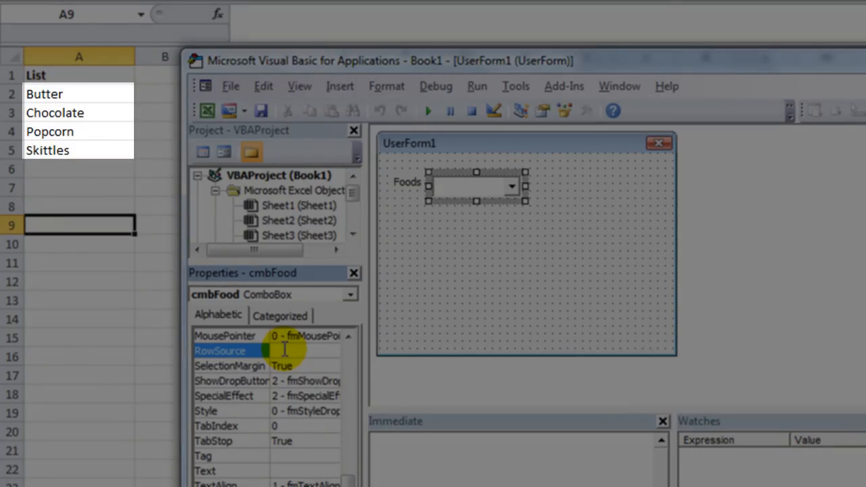
mouse_move(283, 368)
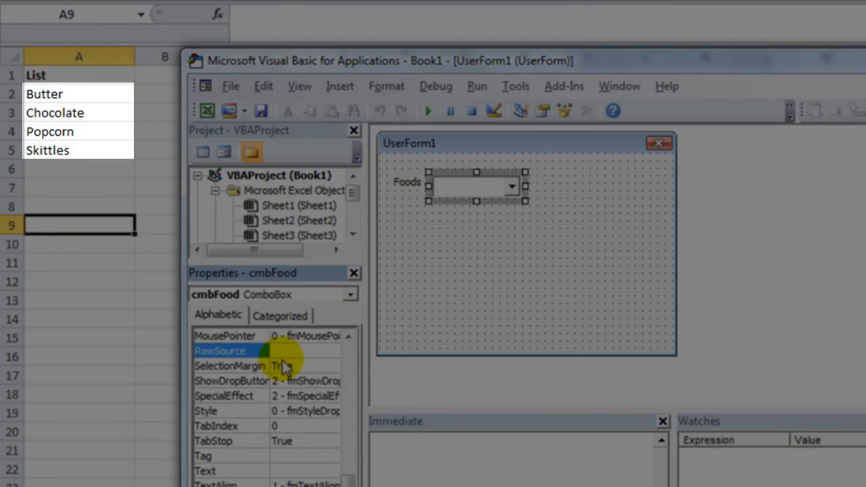
Step: Set cmbFood's RowSource to Foods and commit it by selecting the form
left_click(305, 351)
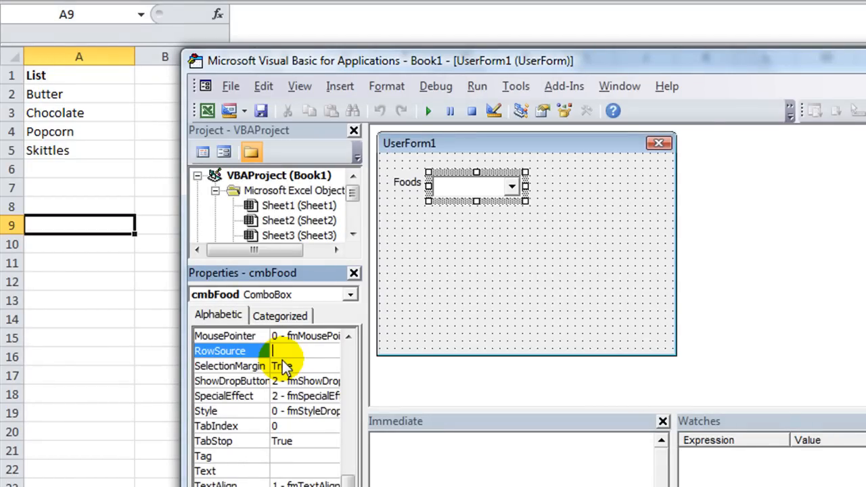
type("Foods")
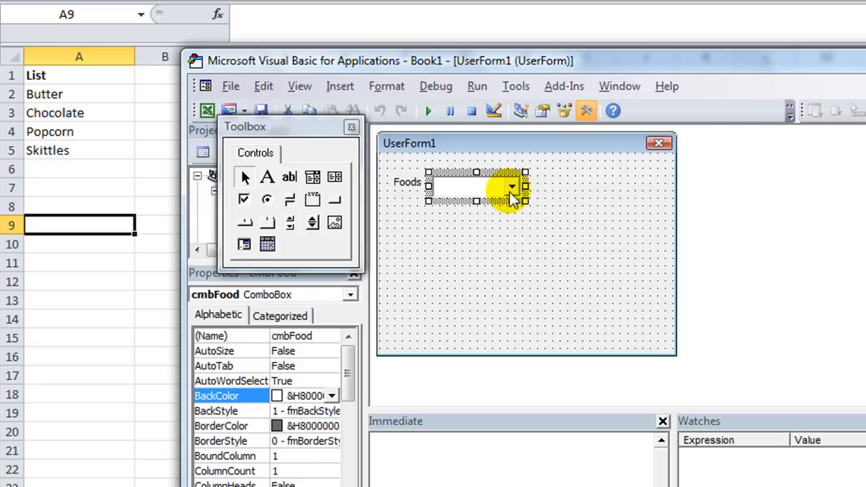
left_click(512, 185)
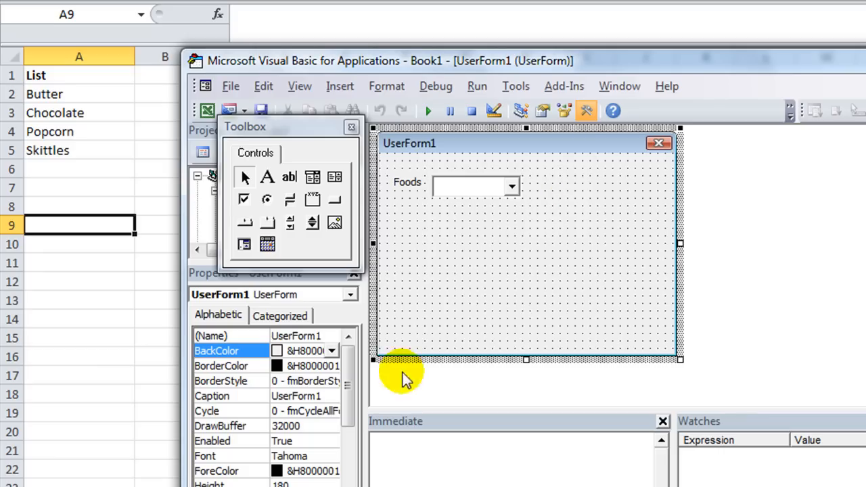
mouse_move(457, 189)
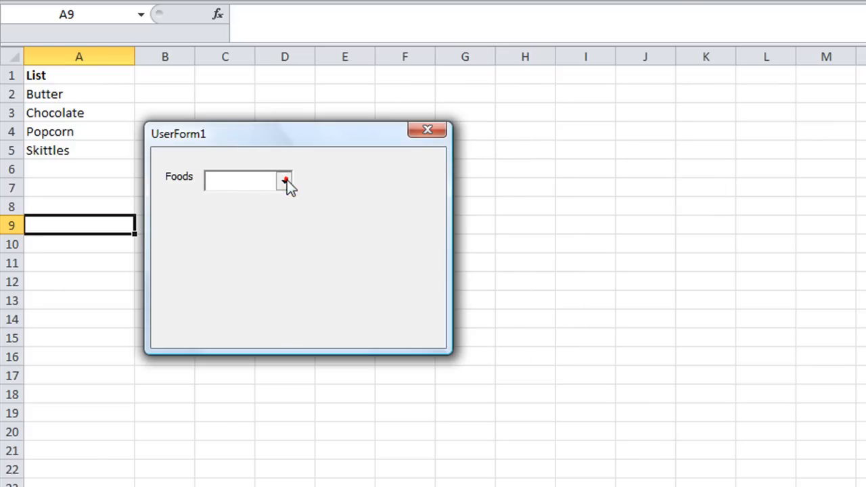
Step: Drop down the running form's Foods combo box to see Butter, Chocolate, Popcorn, Skittles
left_click(284, 182)
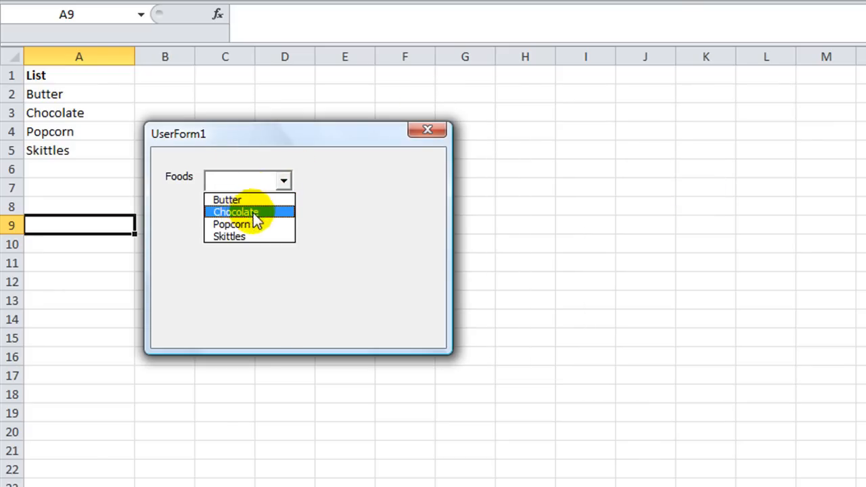
mouse_move(244, 236)
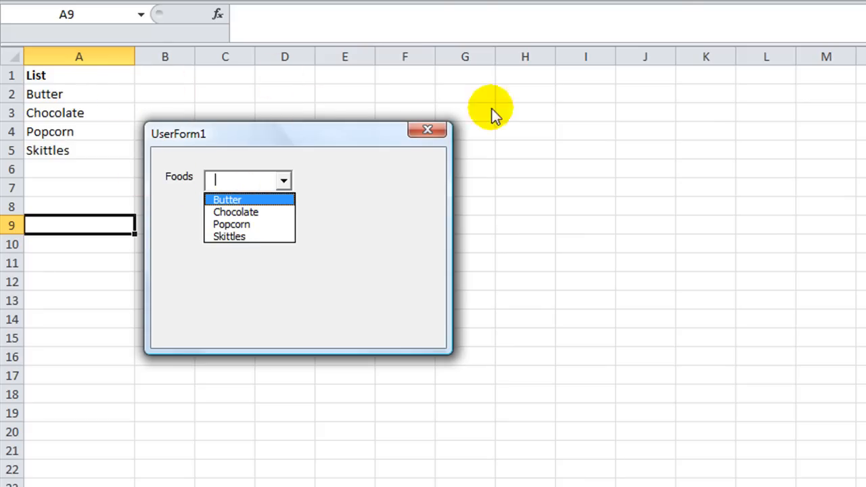
mouse_move(625, 65)
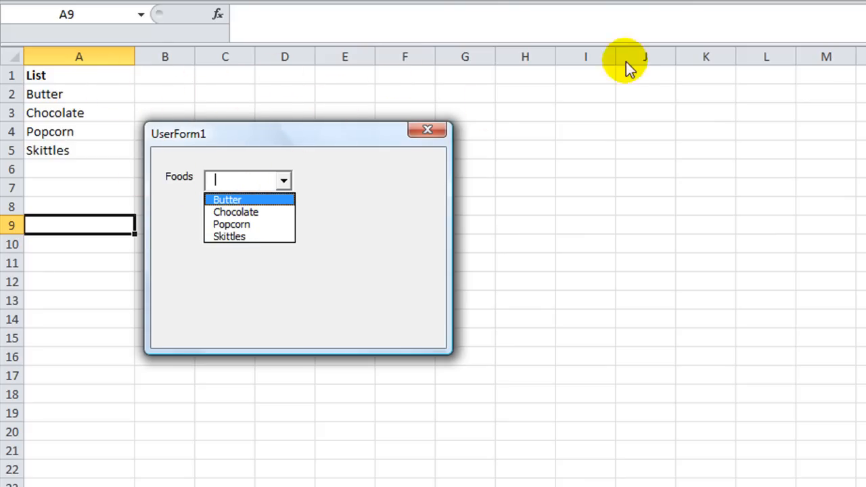
mouse_move(339, 88)
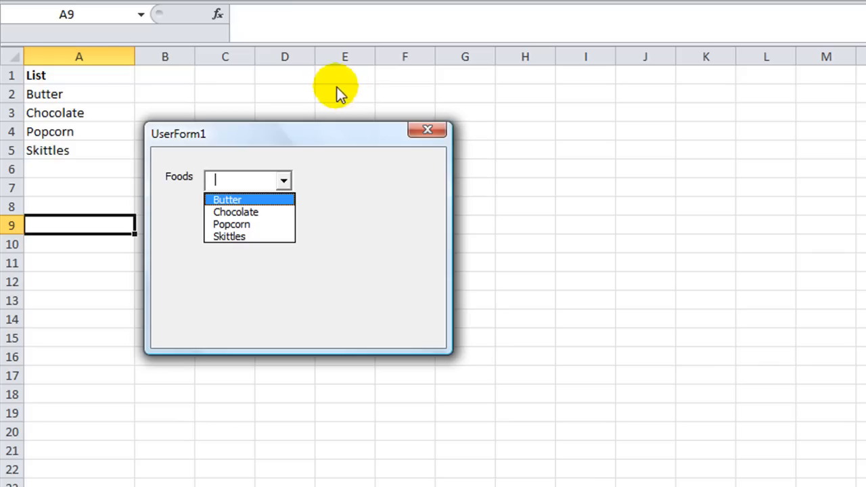
mouse_move(359, 142)
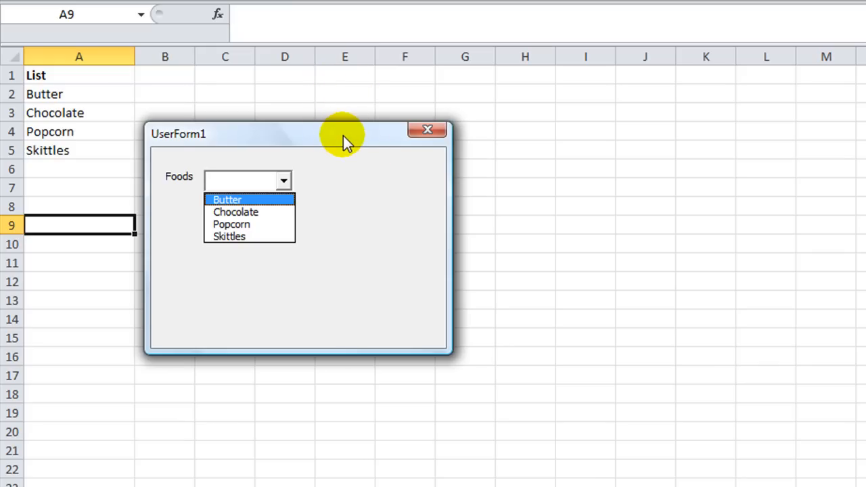
mouse_move(70, 101)
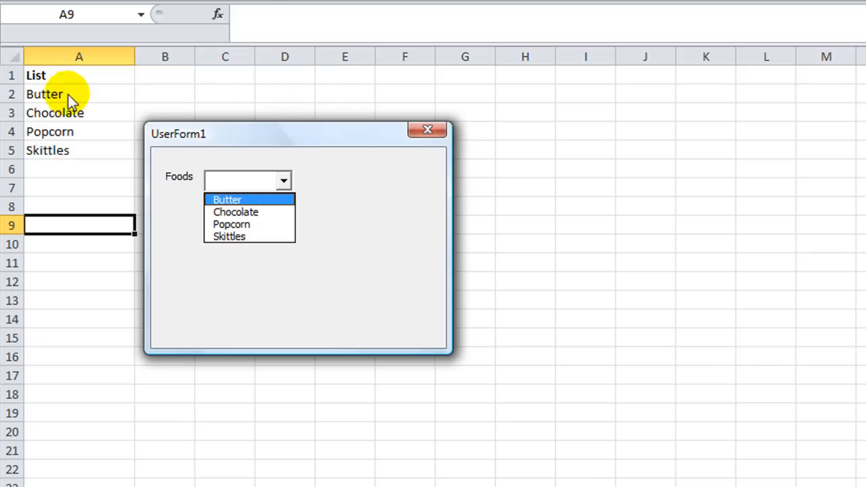
mouse_move(94, 151)
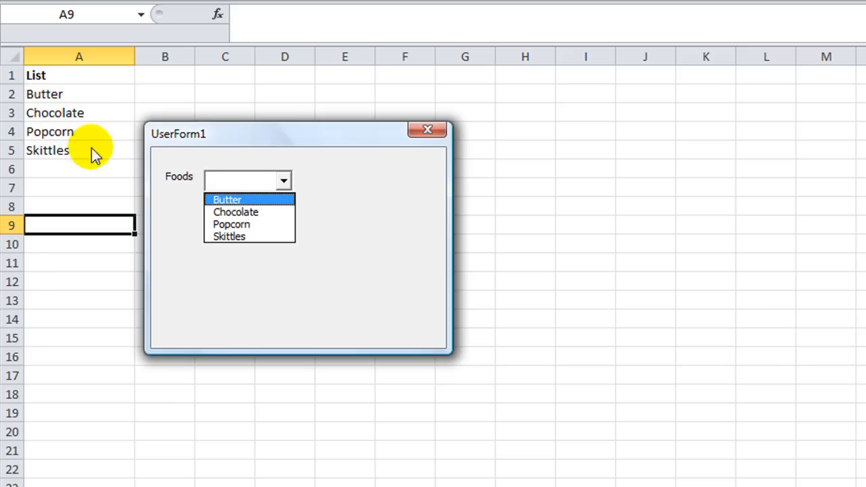
mouse_move(141, 196)
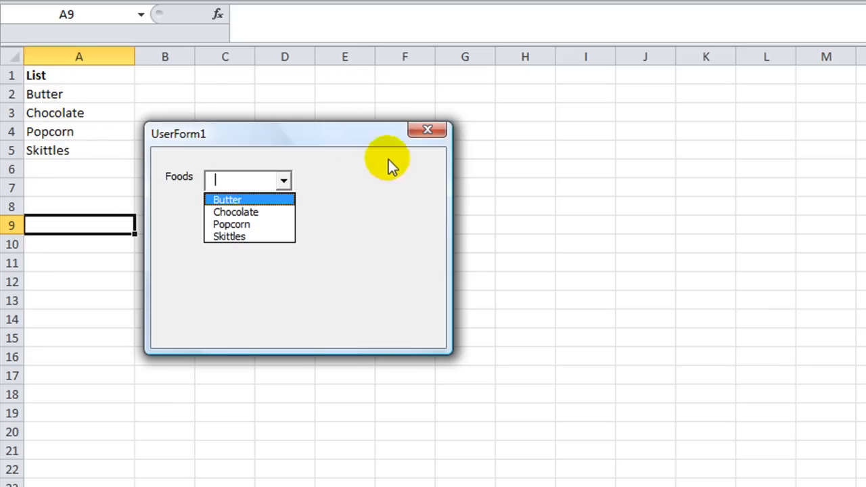
mouse_move(19, 93)
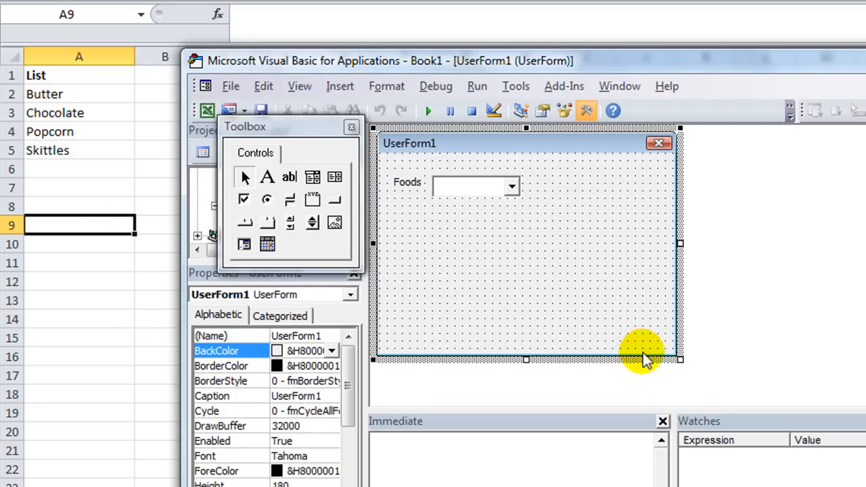
Step: Drag UserForm1's corner handle to shrink the form
left_click_drag(679, 359, 587, 269)
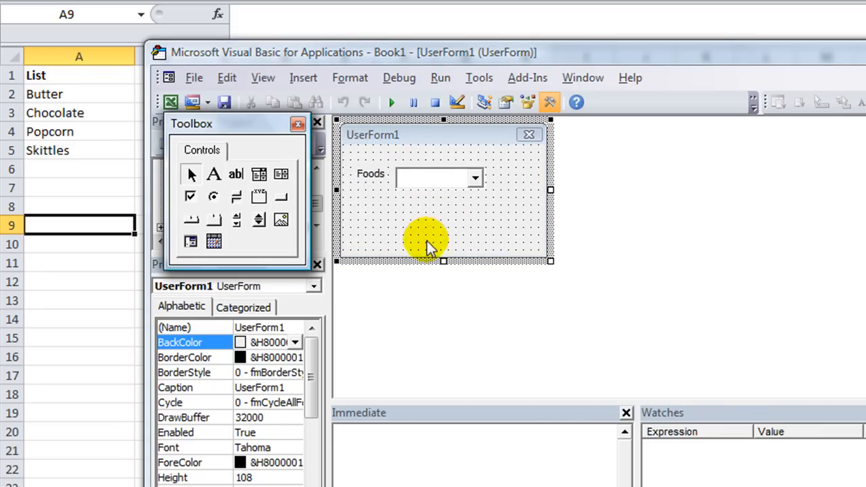
mouse_move(414, 227)
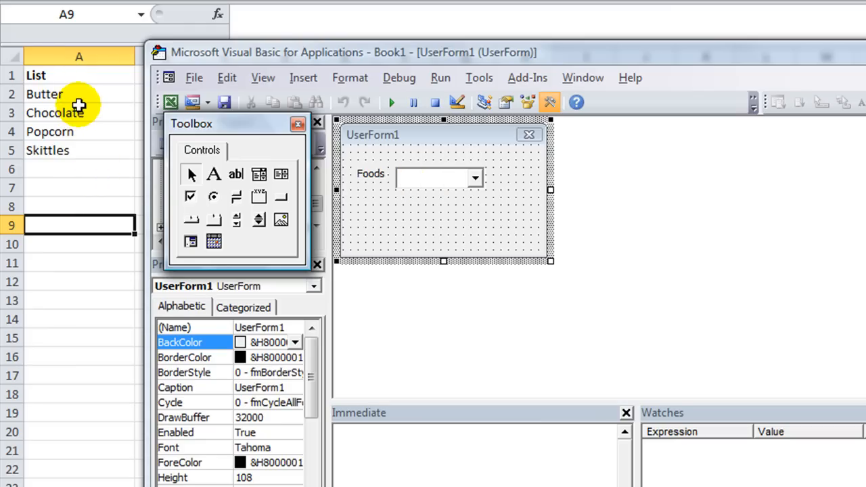
mouse_move(417, 217)
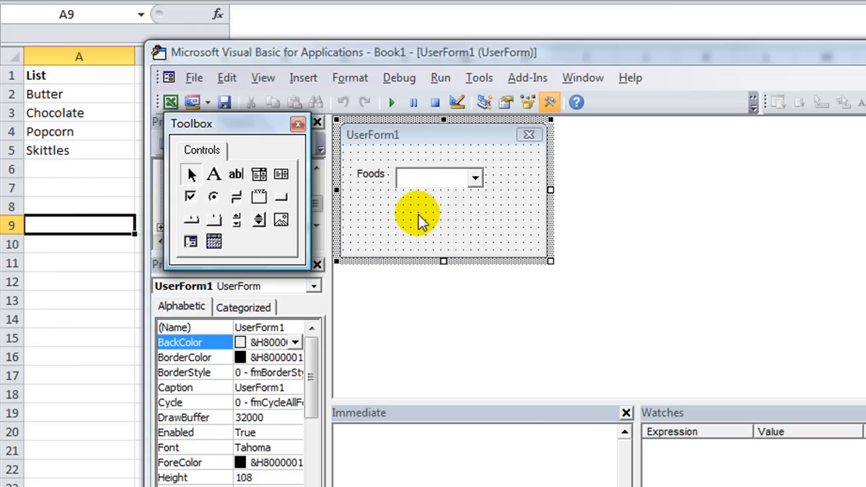
mouse_move(391, 102)
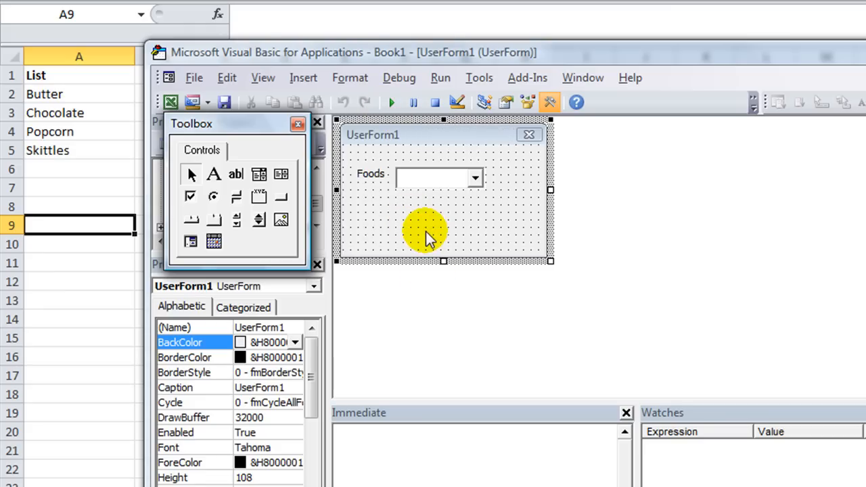
mouse_move(390, 243)
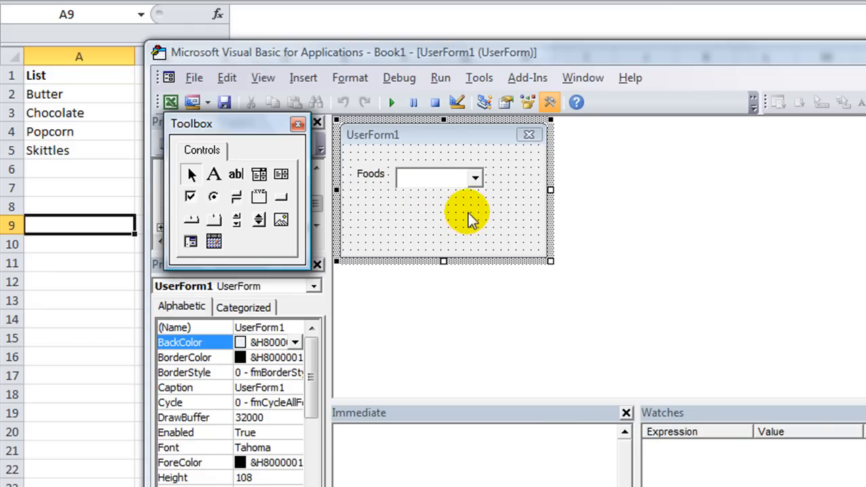
mouse_move(422, 233)
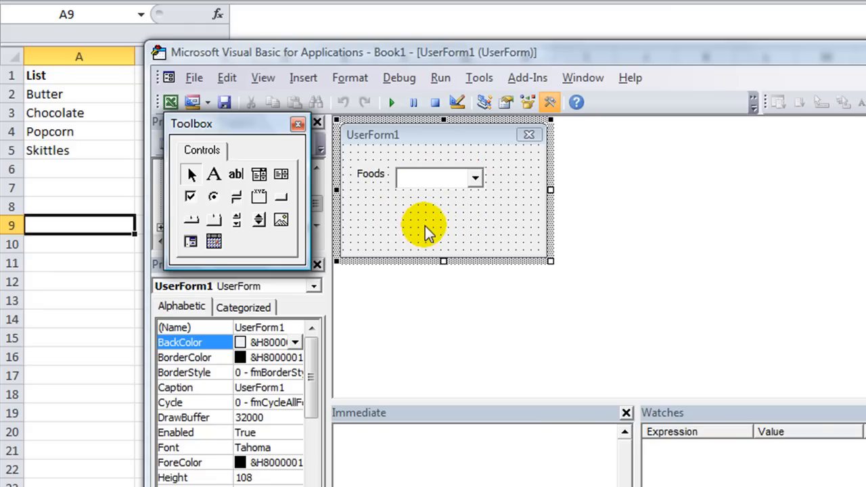
mouse_move(431, 217)
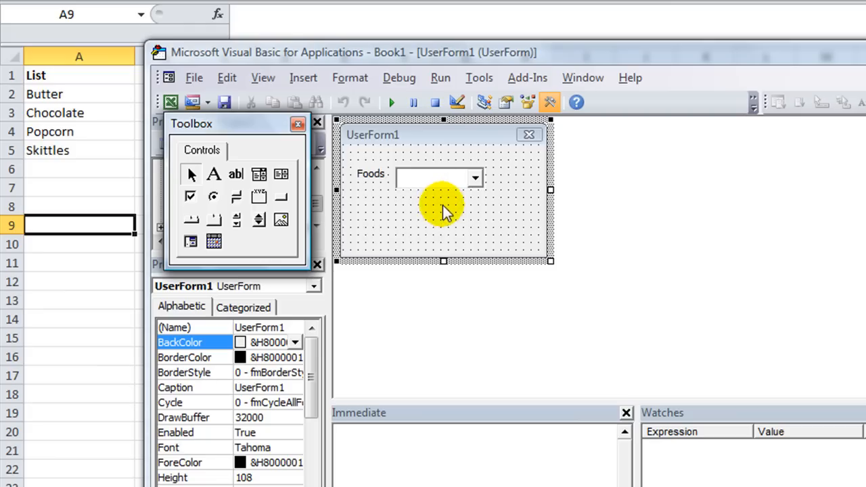
mouse_move(395, 216)
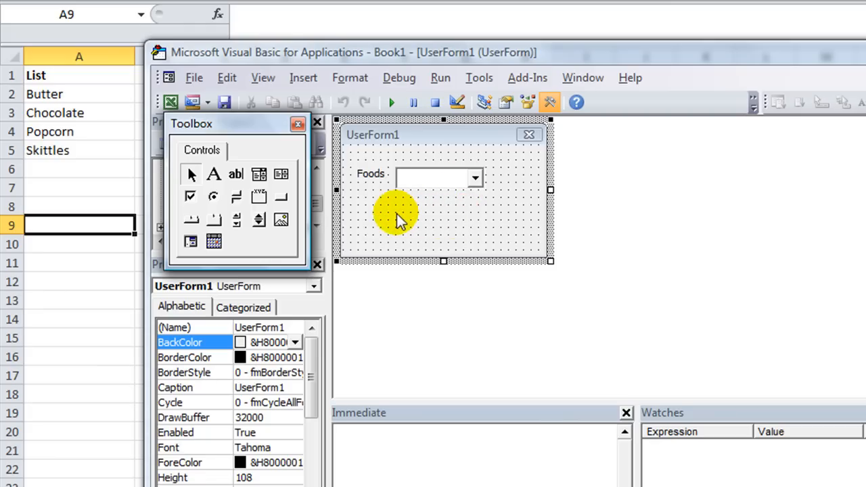
mouse_move(404, 228)
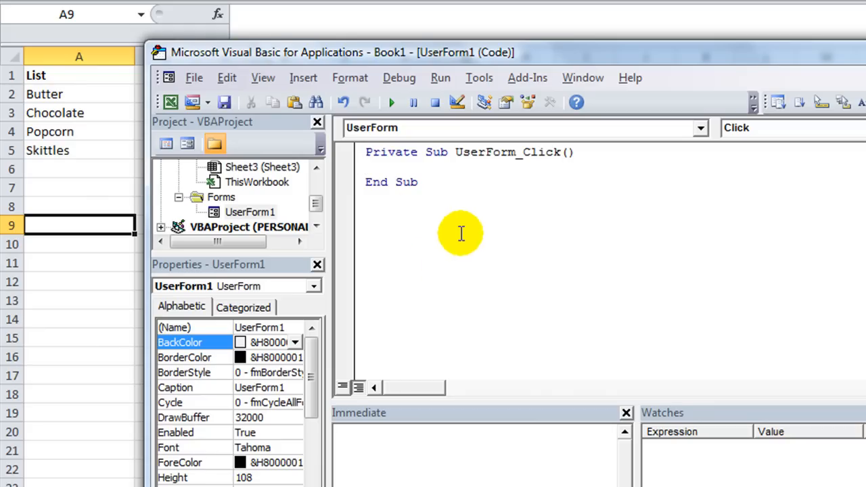
mouse_move(698, 128)
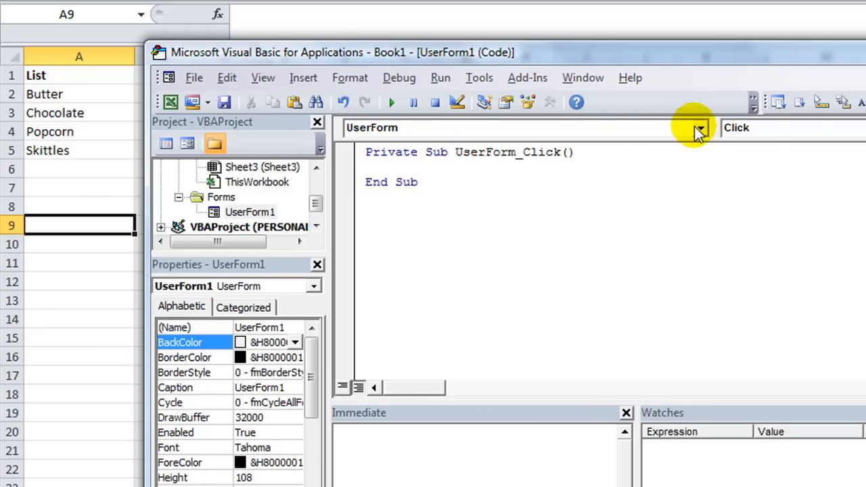
Step: Create the UserForm_Initialize procedure and add the comment 'fill cmb inside it
left_click(699, 127)
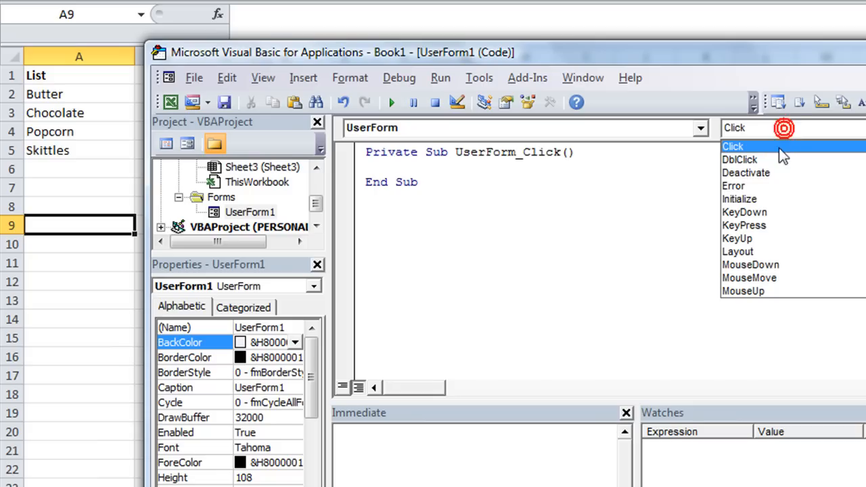
left_click(739, 199)
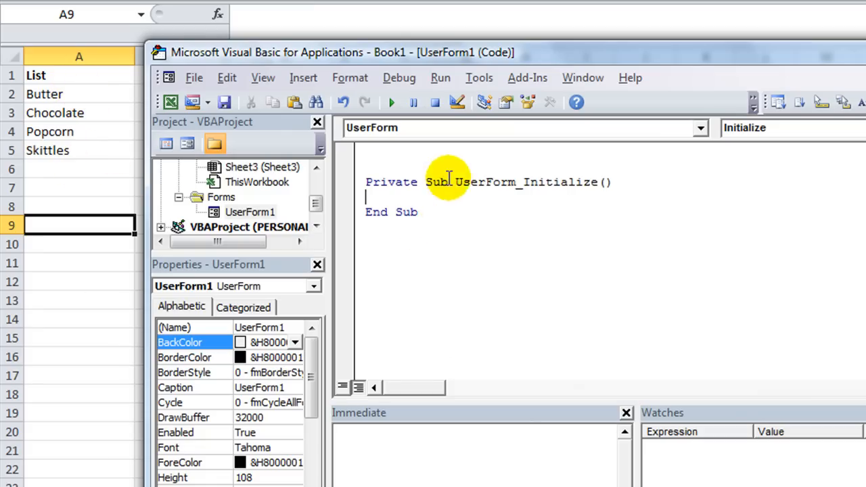
mouse_move(489, 222)
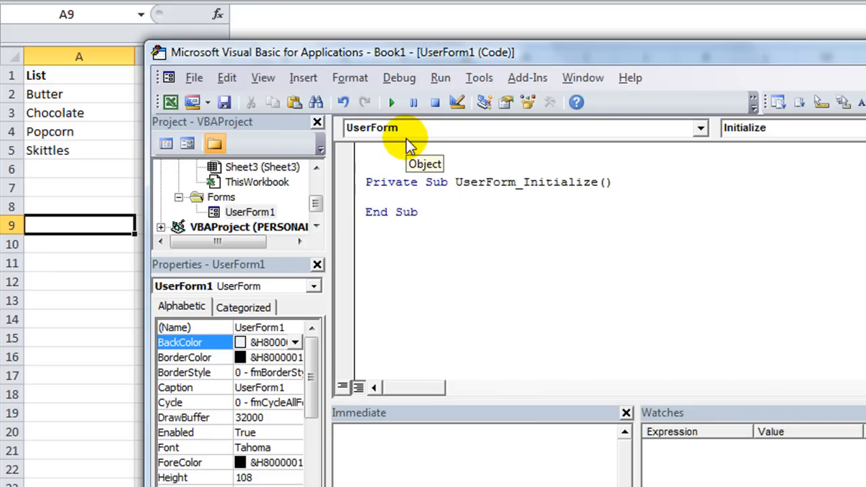
type("'fi")
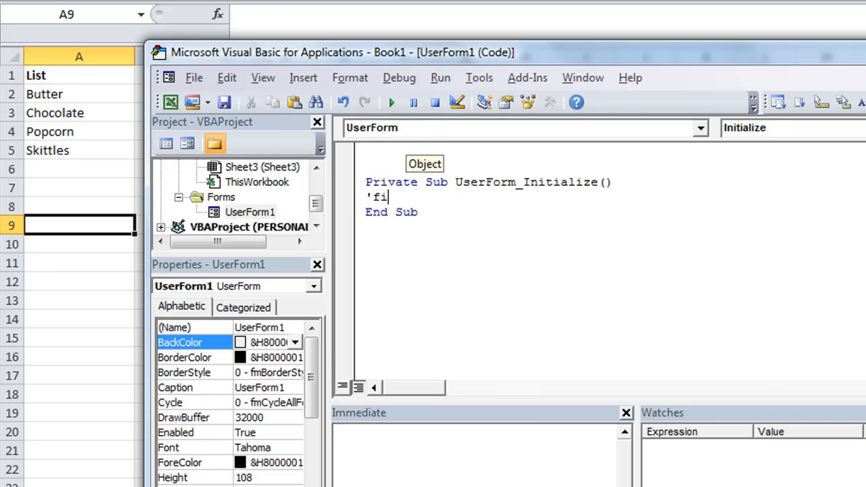
type("ll cmb")
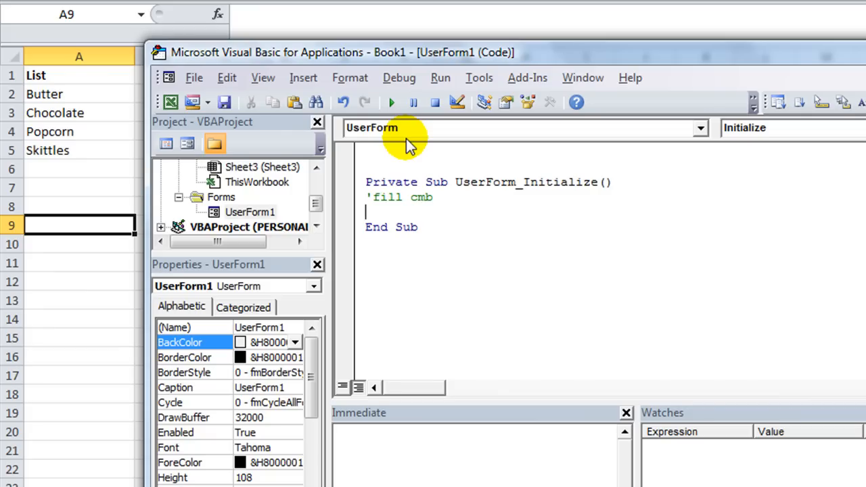
Step: Write a For Each cell In Range("Foods") … Next cell loop in UserForm_Initialize
type("if")
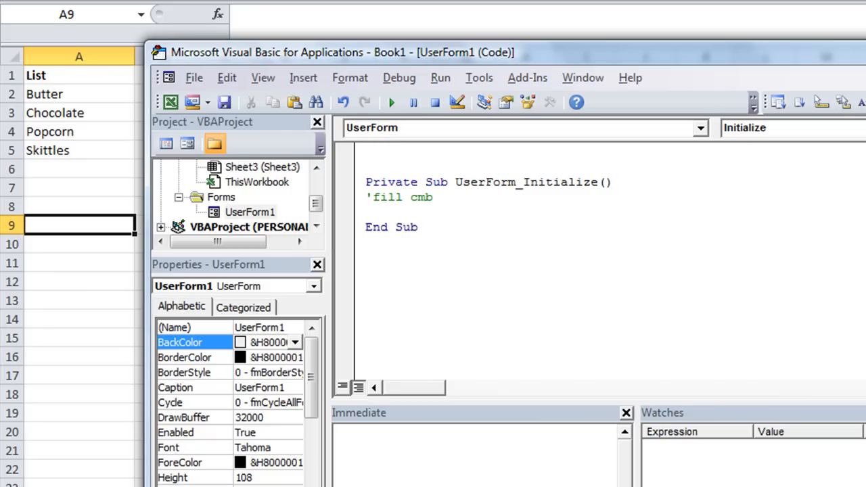
type("for each")
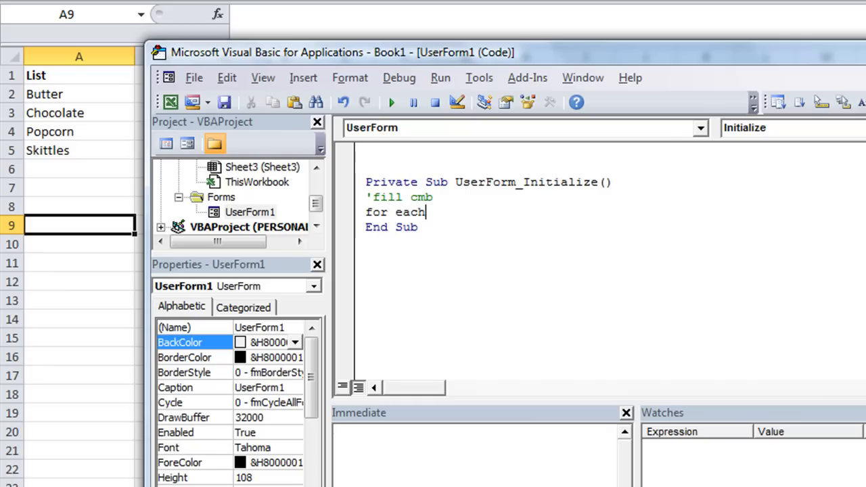
type("cell in")
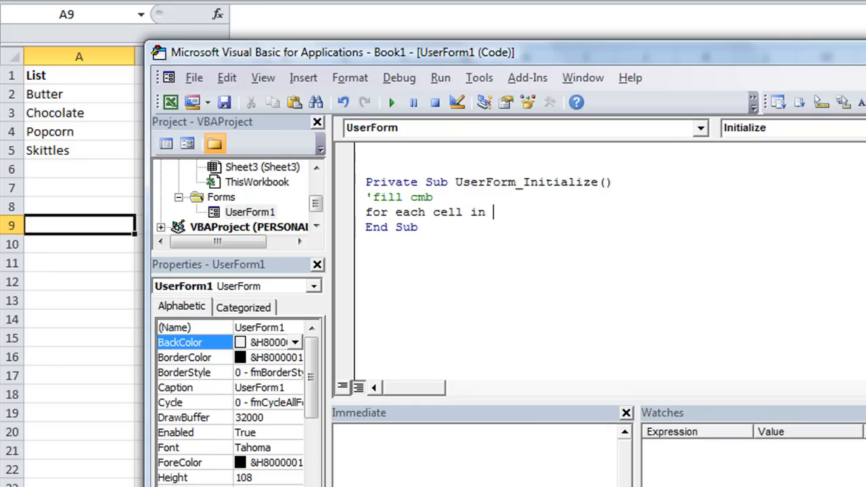
type("range")
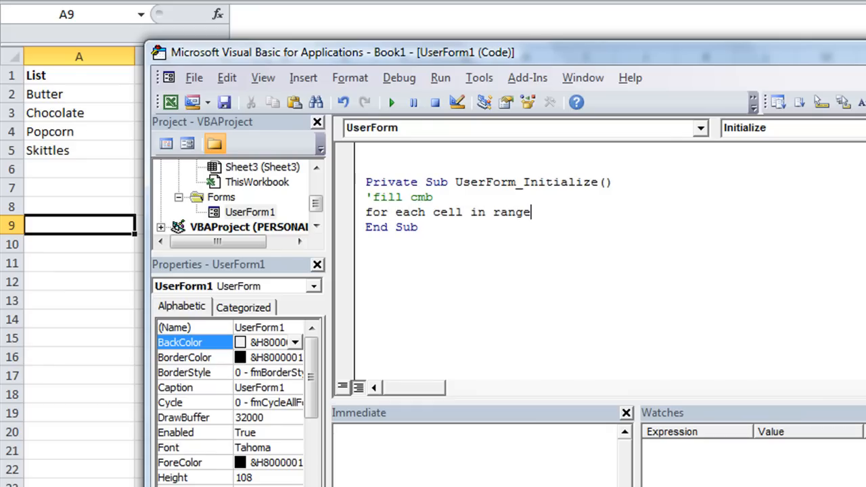
type("(\"F")
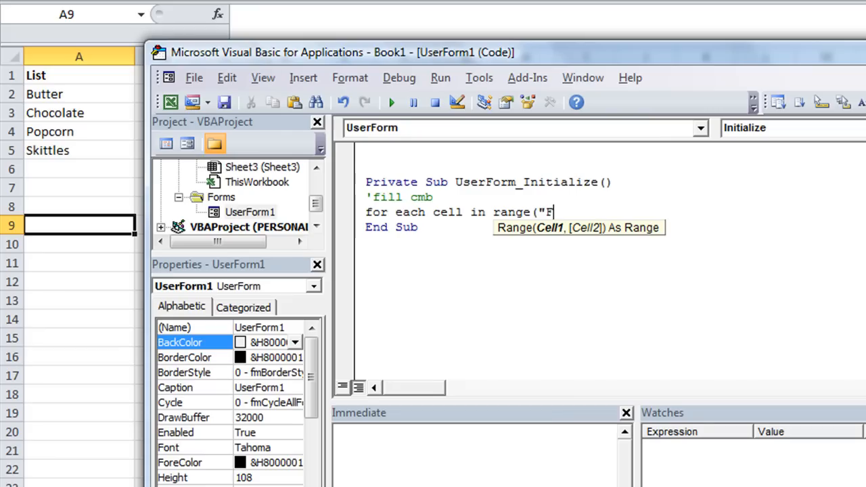
type("ood")
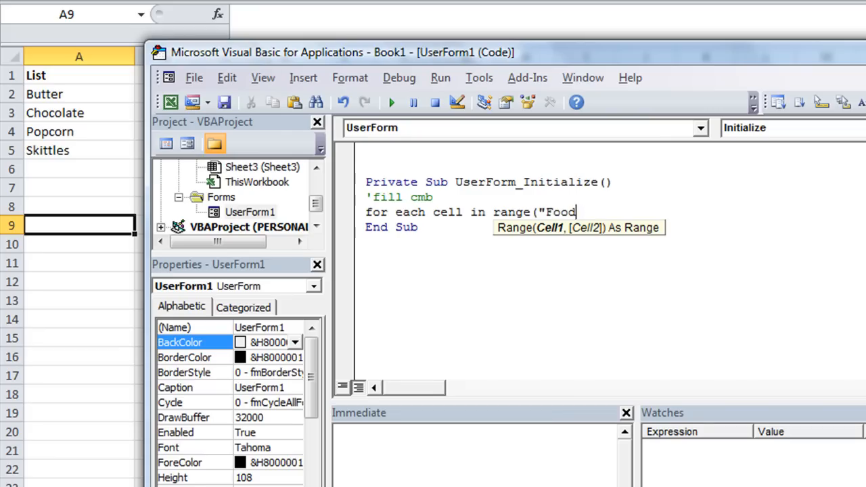
type("s\")")
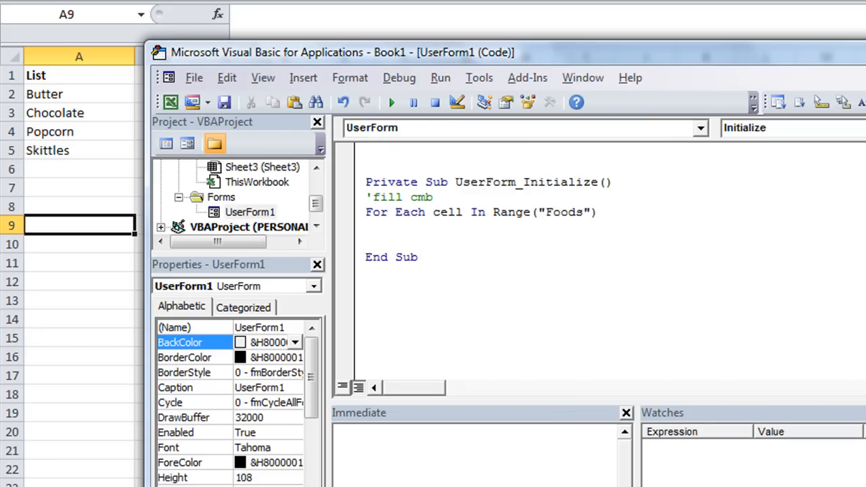
type("next")
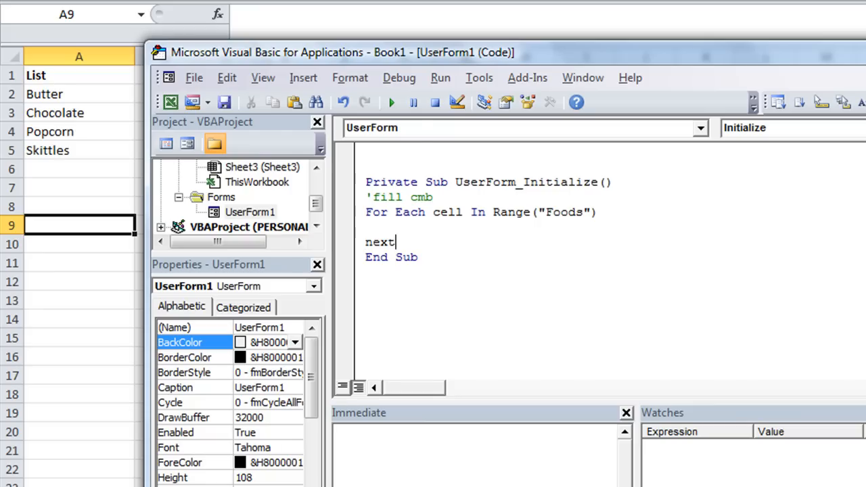
type("cell")
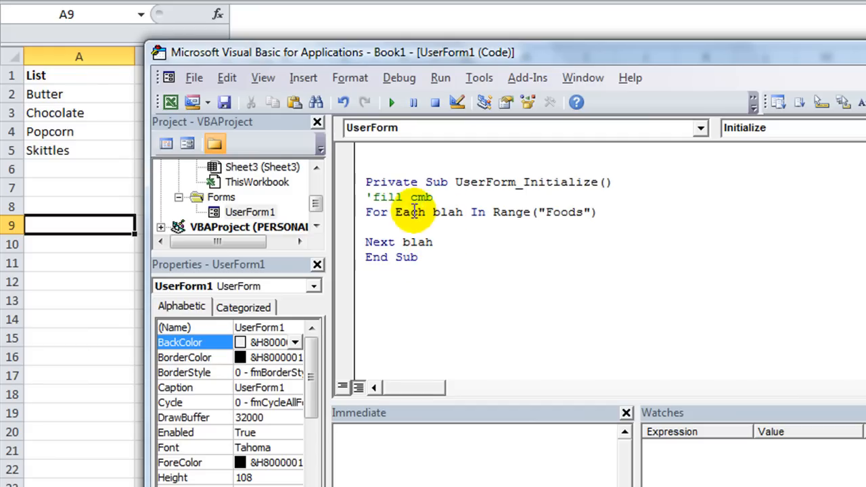
mouse_move(463, 238)
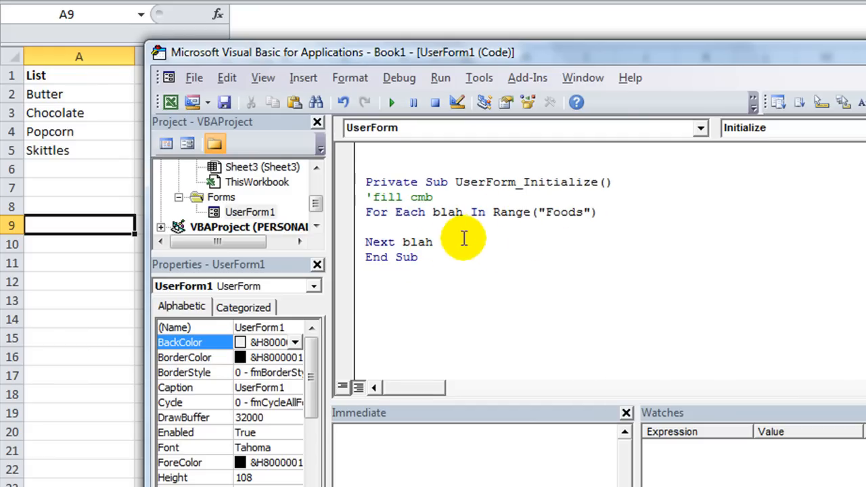
Step: Inside the loop add If blah = "Butter" Or blah = "Popcorn" Then
left_click(396, 227)
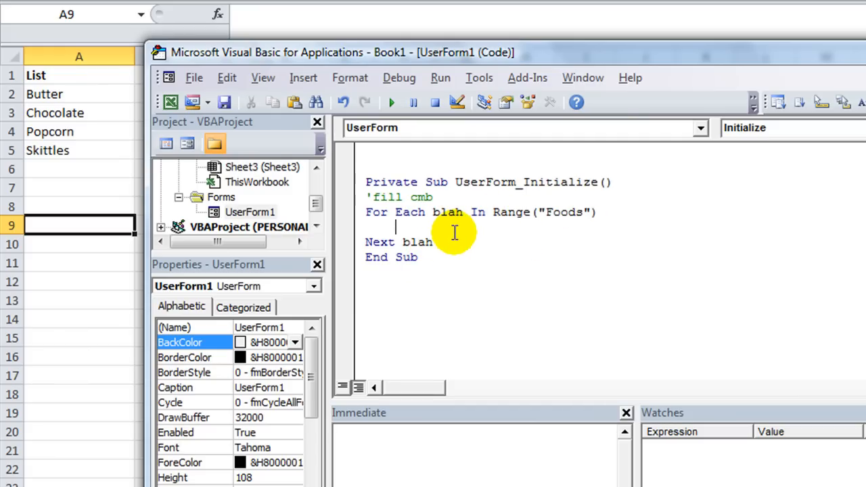
type("if blah")
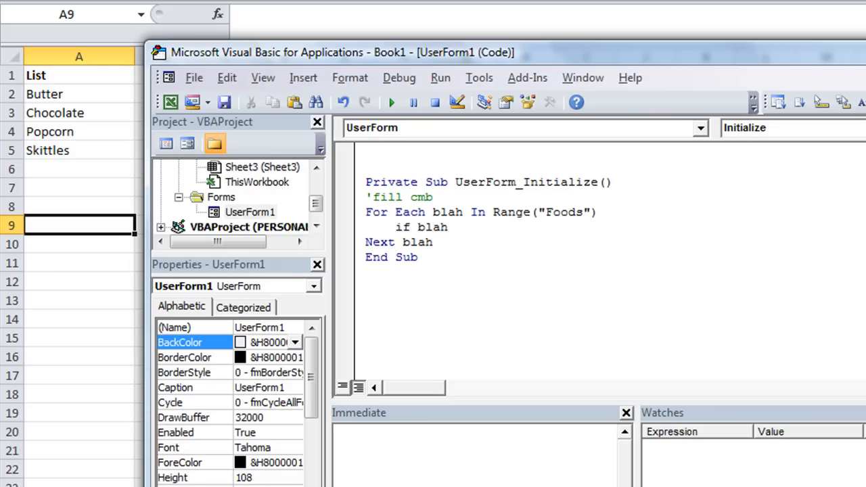
type("=")
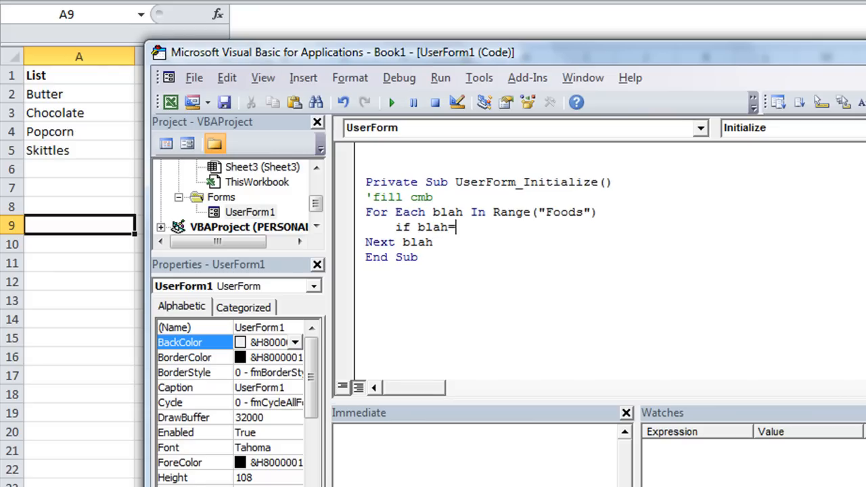
type("=\"Butter\" or")
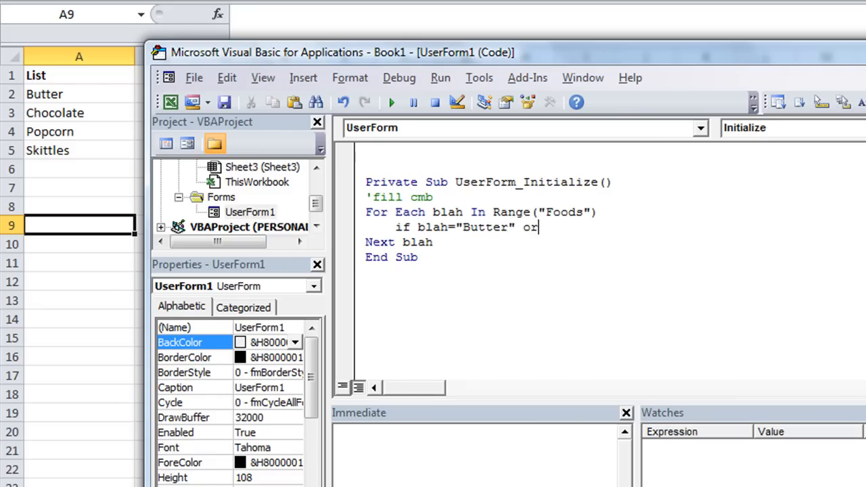
type("blea")
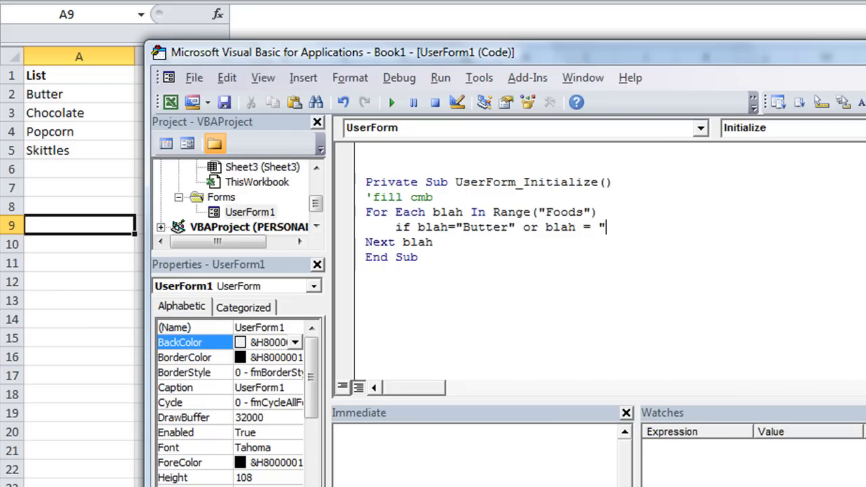
type("Popcorn\" Then")
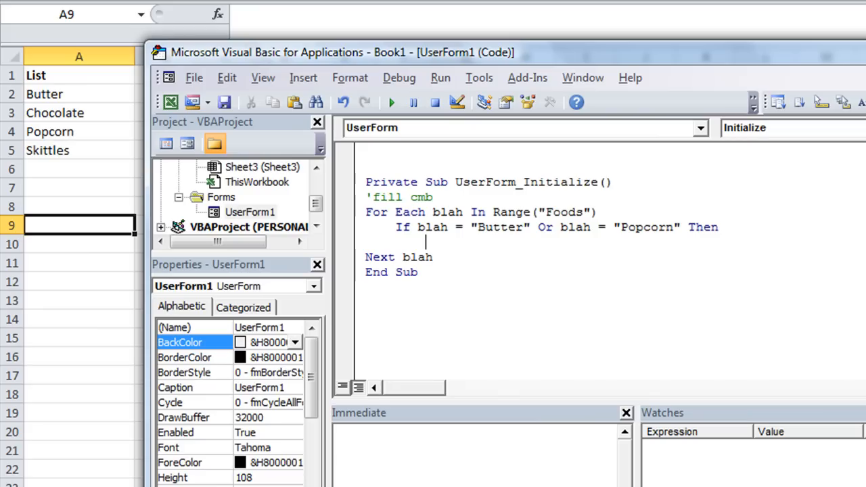
mouse_move(318, 205)
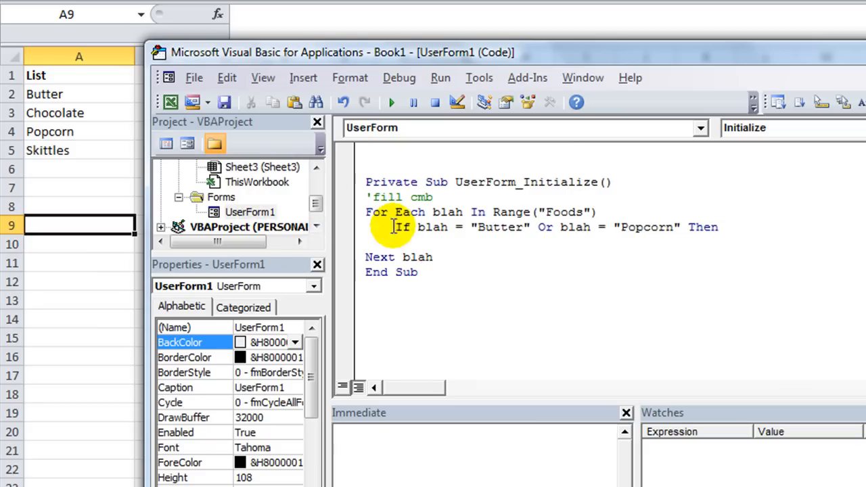
Step: Add the line Me.cmbFood.AddItem blah under the If test, retyping after a mistyped start
type("me")
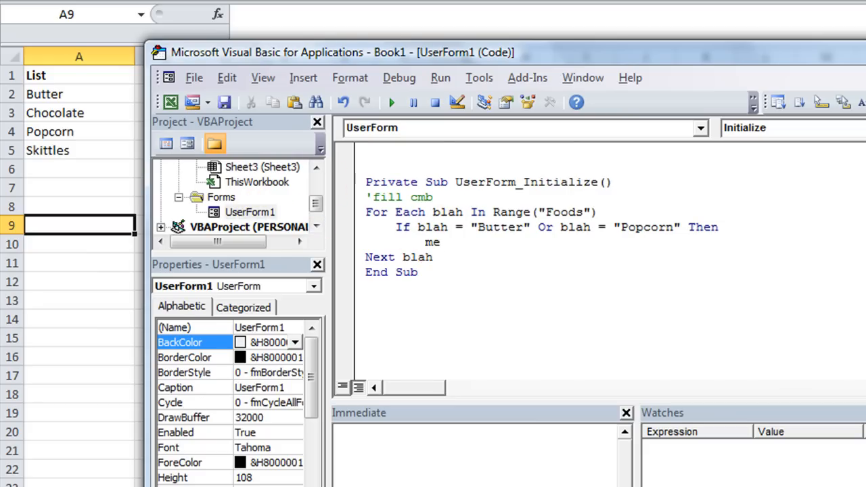
type(".addd")
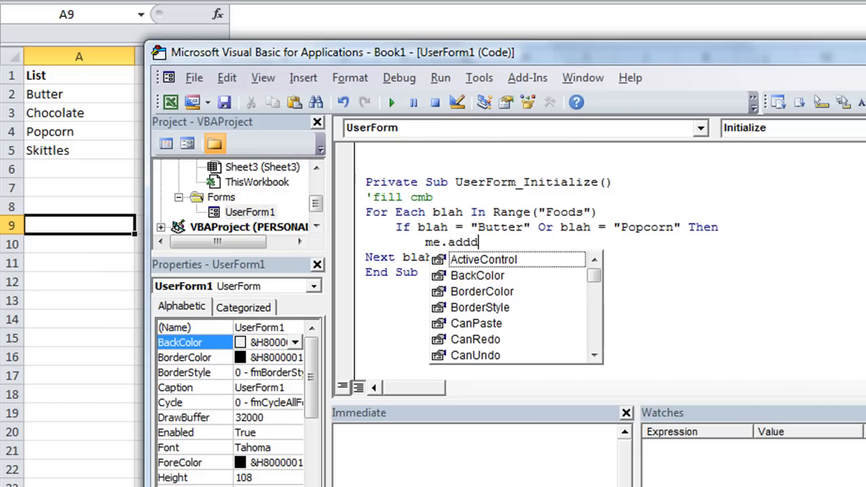
key("Escape")
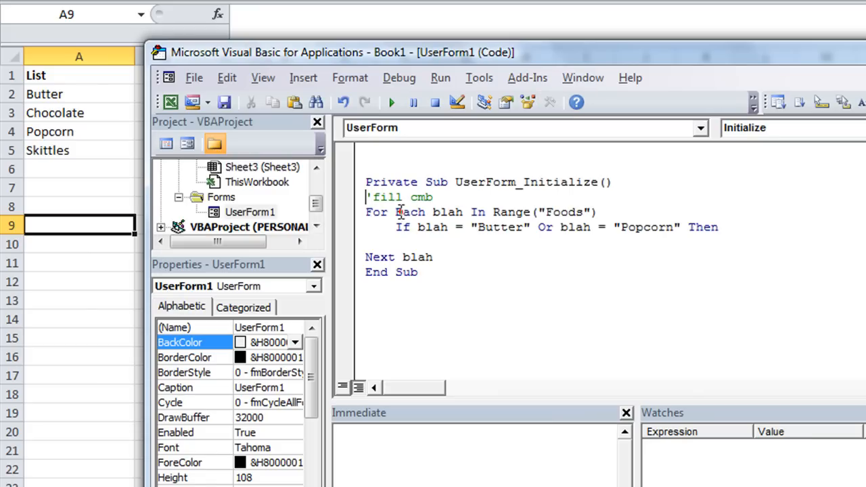
type("me.cmbFood")
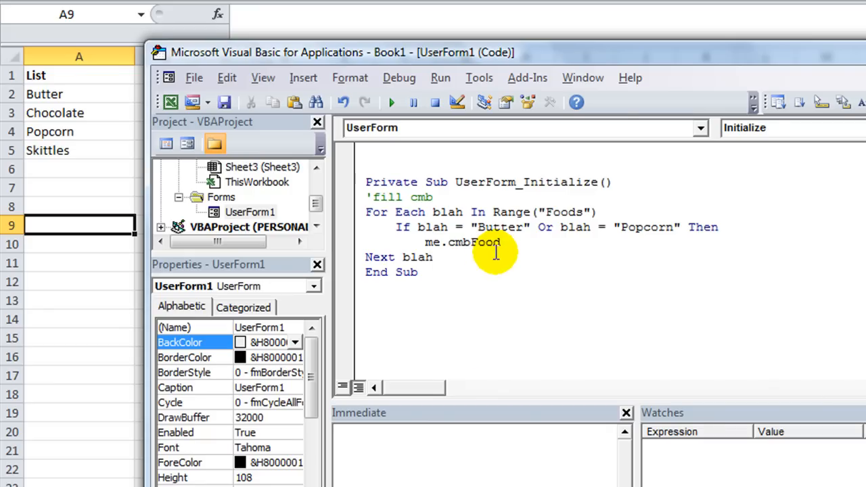
type(".ad")
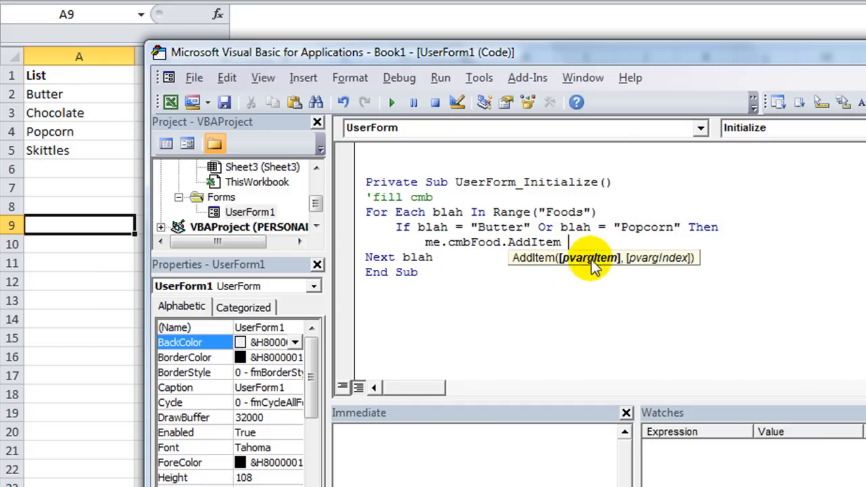
mouse_move(500, 237)
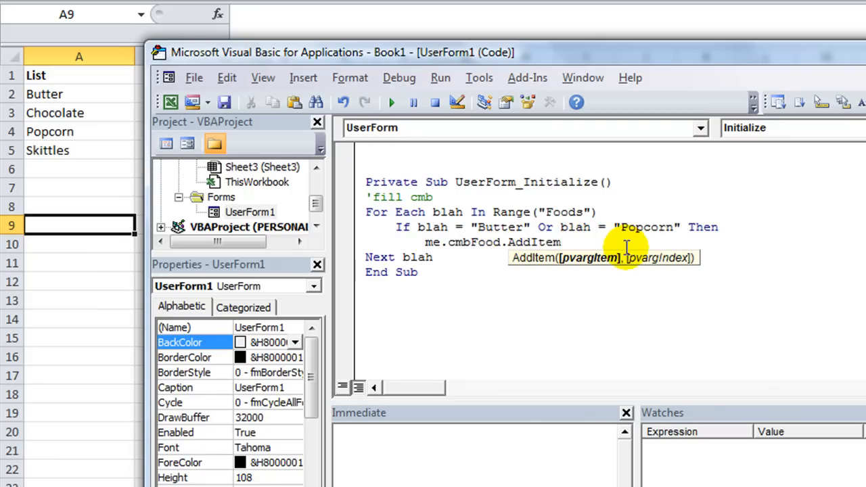
type("blah")
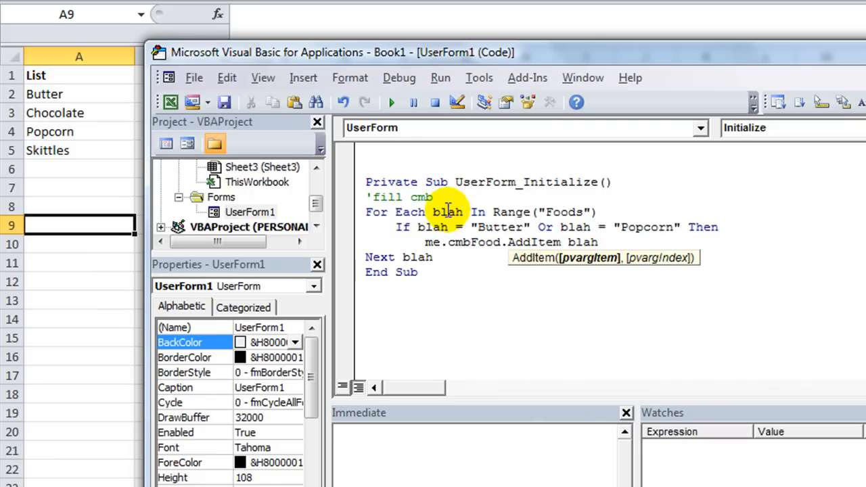
mouse_move(473, 211)
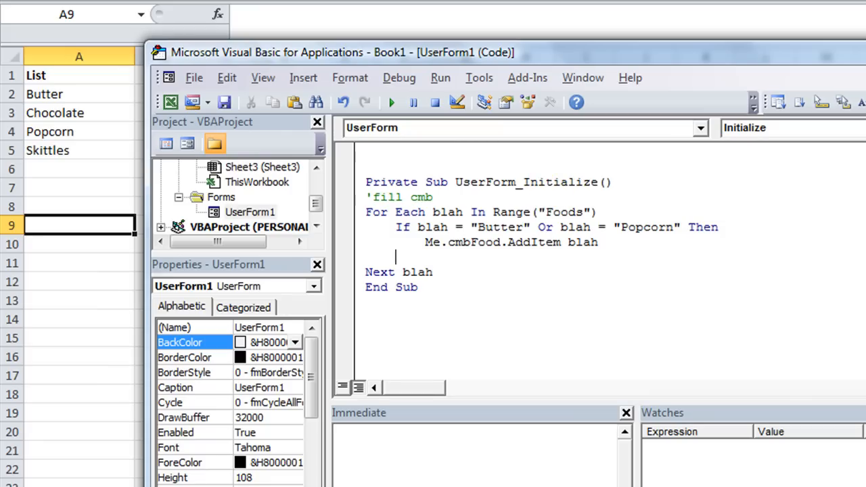
Step: Close the If block with End If before Next blah
type("endif")
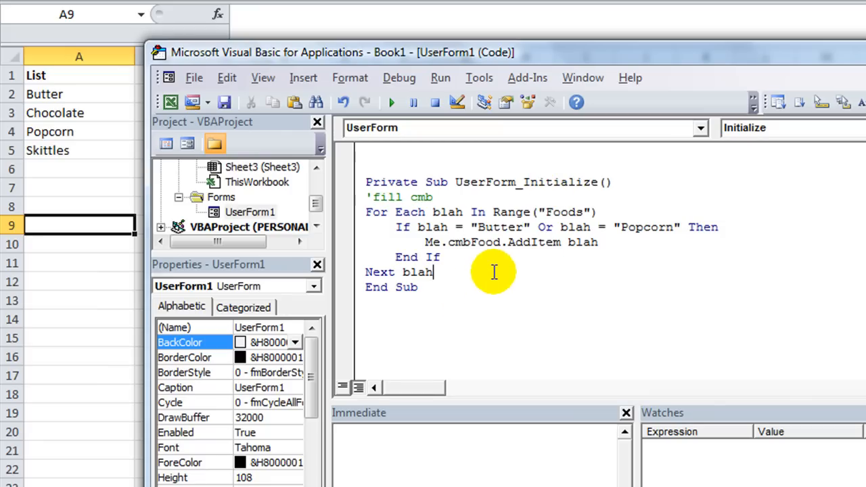
left_click(391, 103)
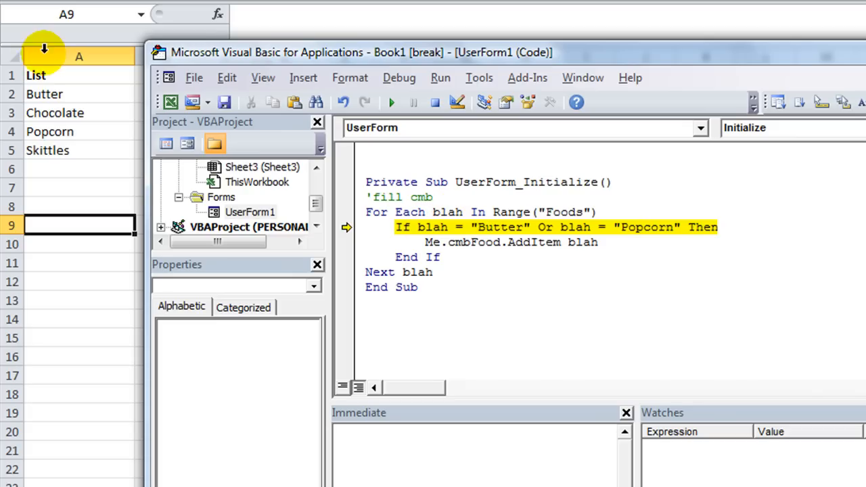
mouse_move(447, 211)
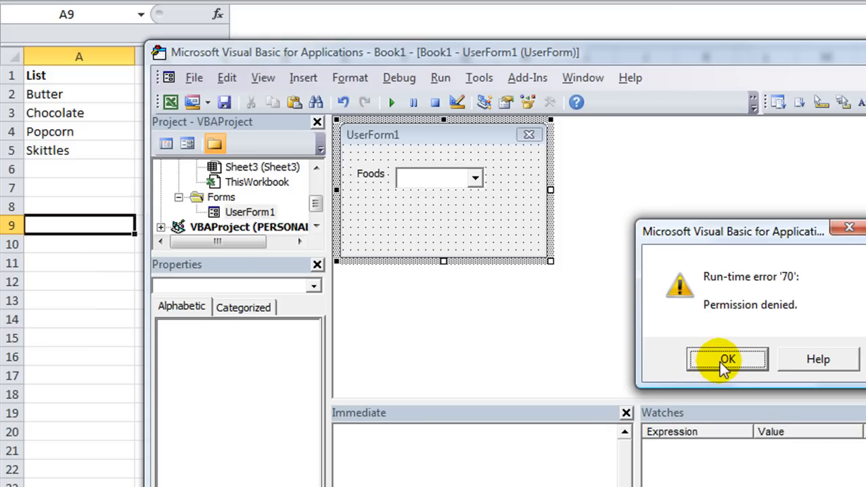
Step: Dismiss the permission denied error and review cmbFood's properties in design mode
left_click(726, 359)
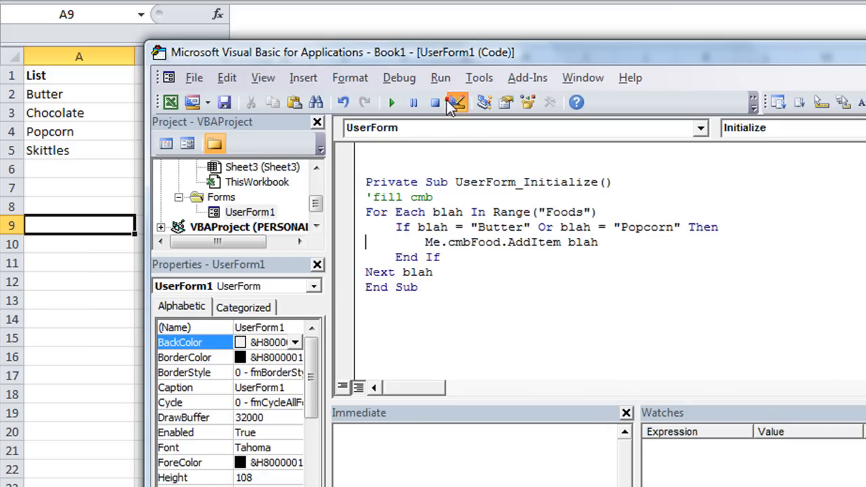
left_click(458, 103)
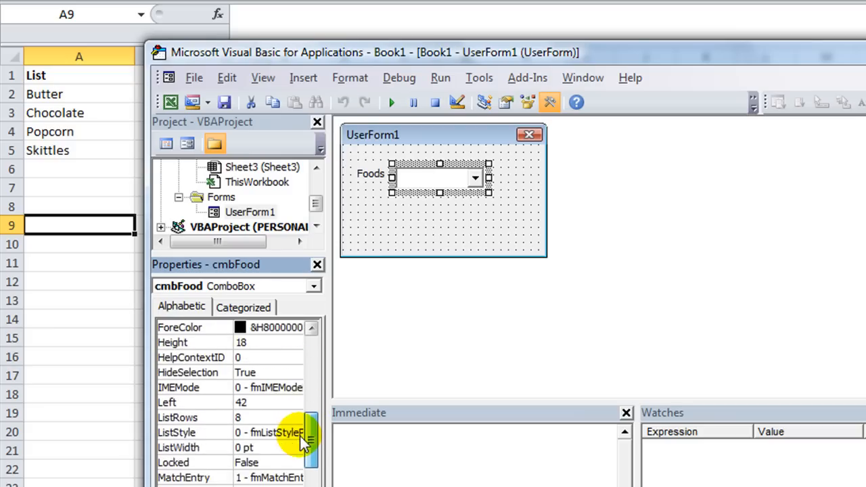
scroll("down", 3)
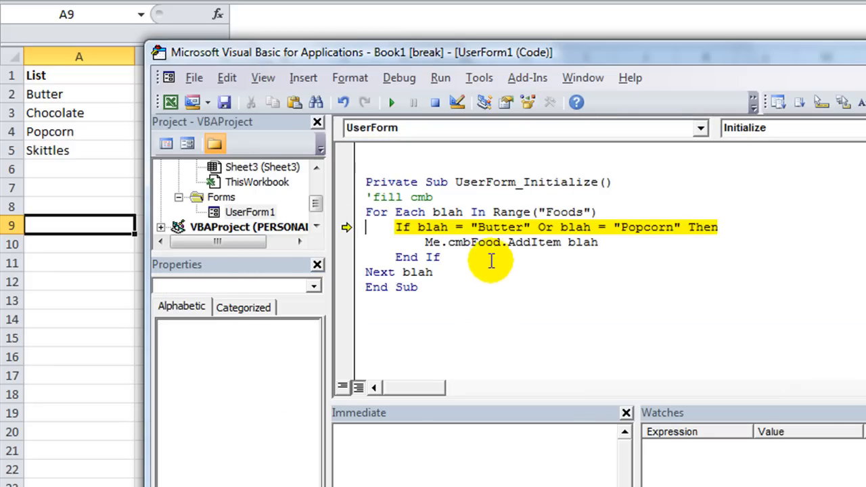
mouse_move(582, 242)
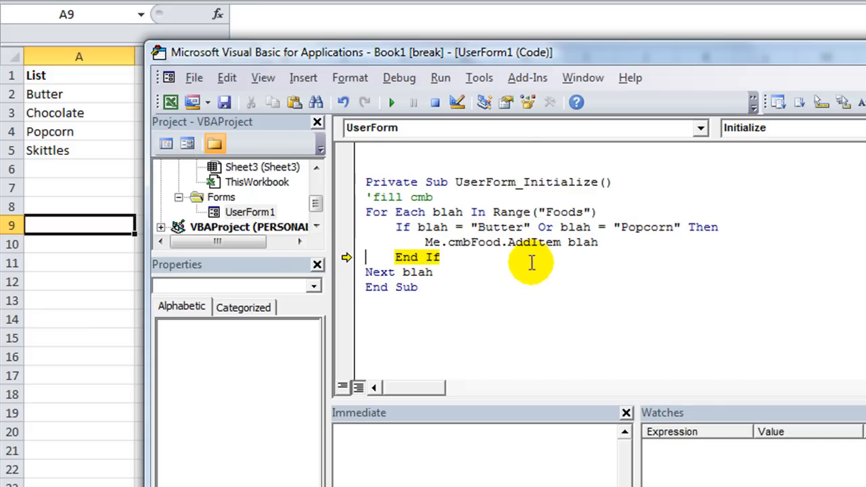
mouse_move(435, 228)
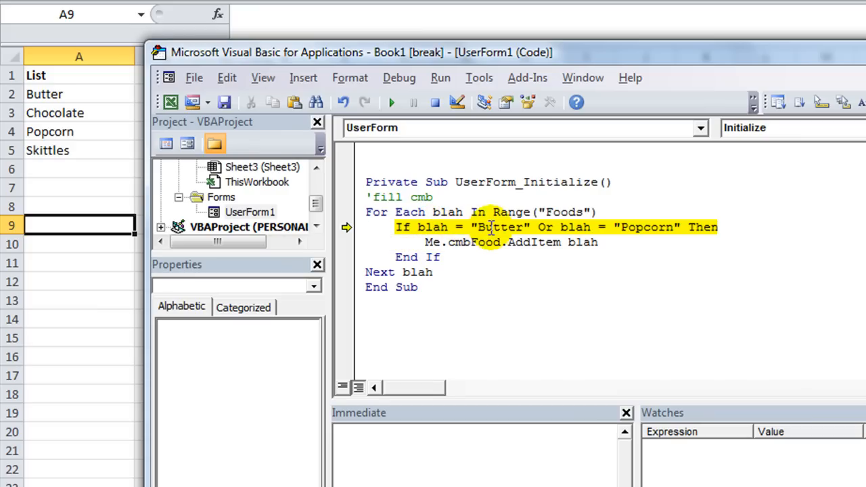
Step: Step through UserForm_Initialize with F8 until UserForm1 appears with its Foods combo box
key("F8")
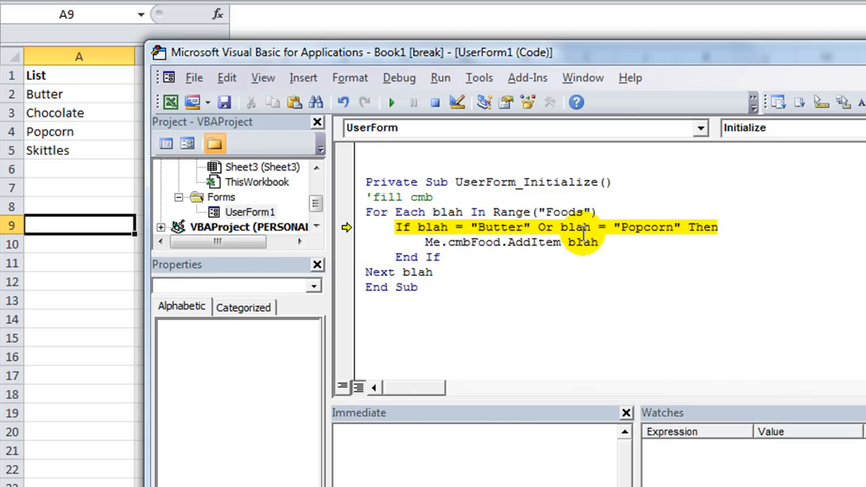
key("F8")
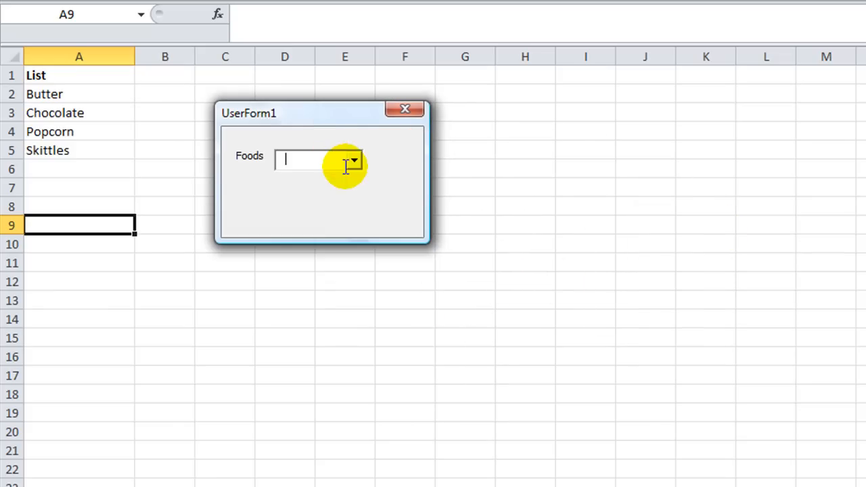
Step: Close the running UserForm1 showing the empty Foods list
left_click(354, 160)
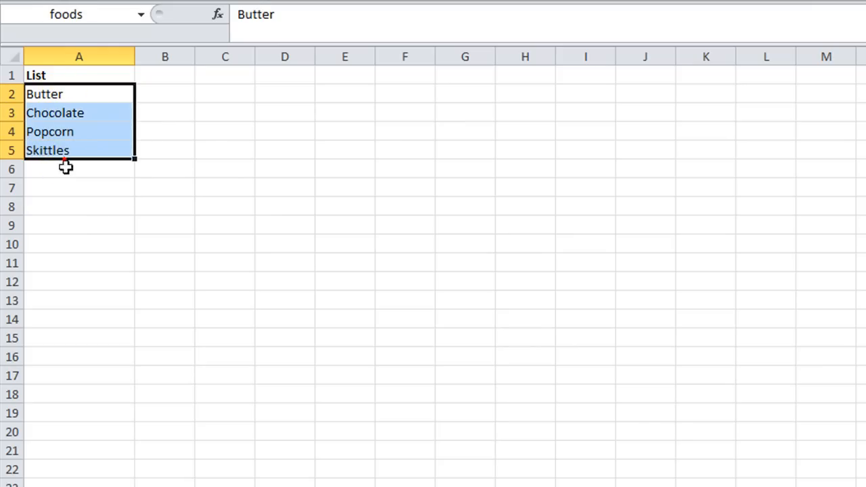
Step: Add a Number heading in B1 with TRUE, FALSE, FALSE, TRUE beside the foods
left_click(166, 76)
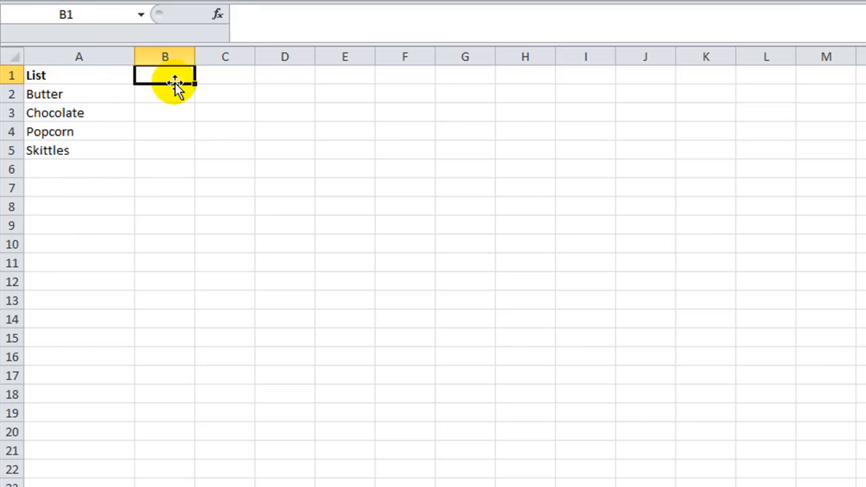
type("Number")
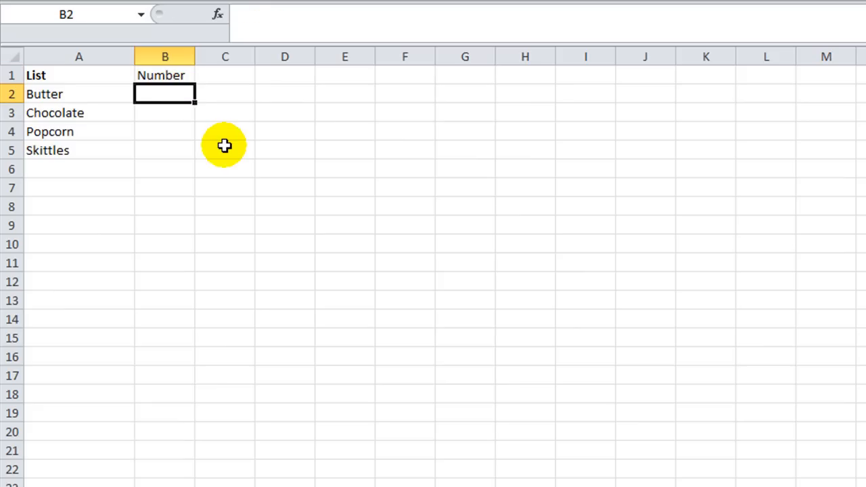
mouse_move(103, 94)
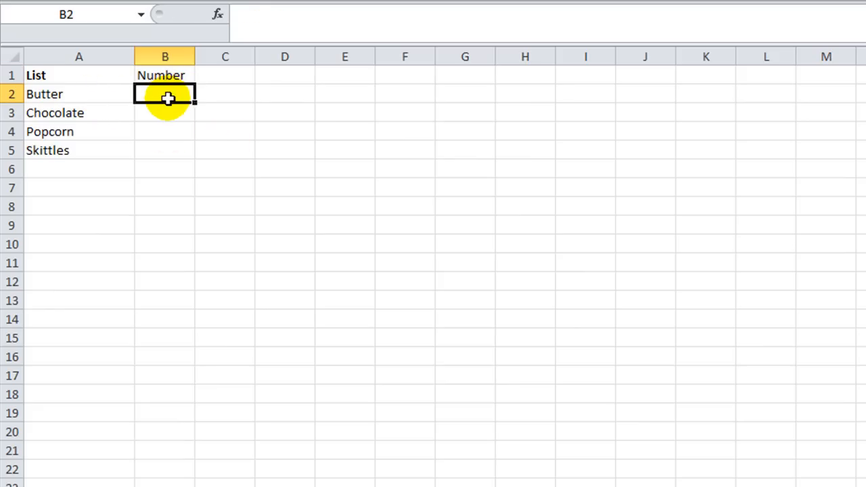
type("true")
left_click(165, 112)
type("FALSE")
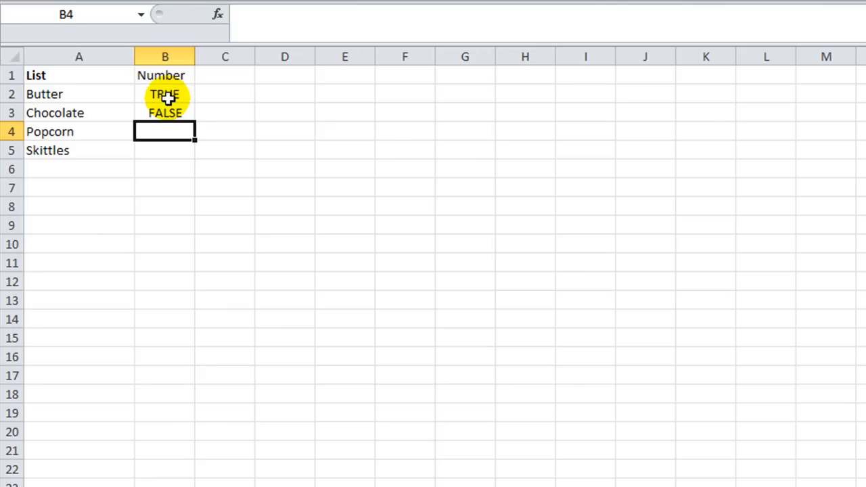
type("tru")
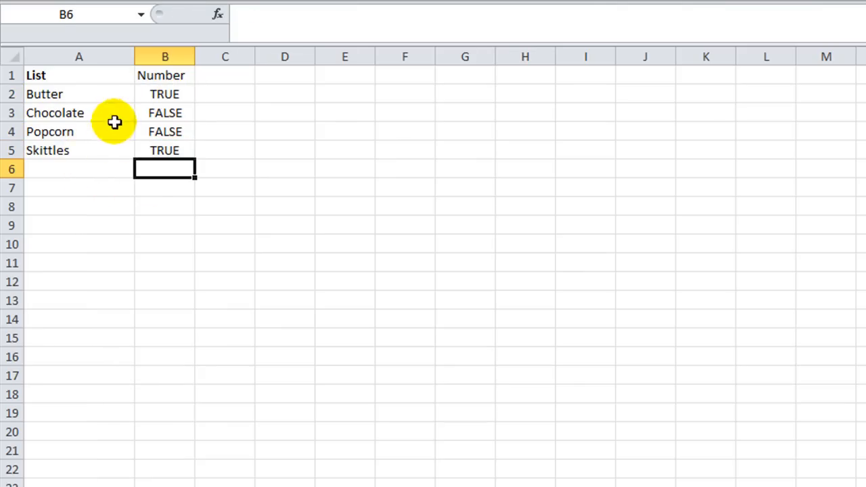
left_click(78, 168)
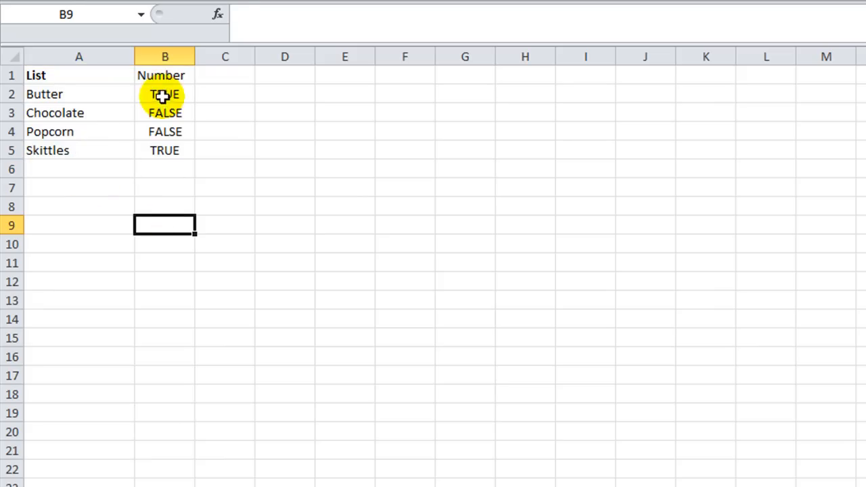
Step: Check Butter's TRUE value and cell A2, then return to UserForm1 in the VBA editor
left_click(166, 94)
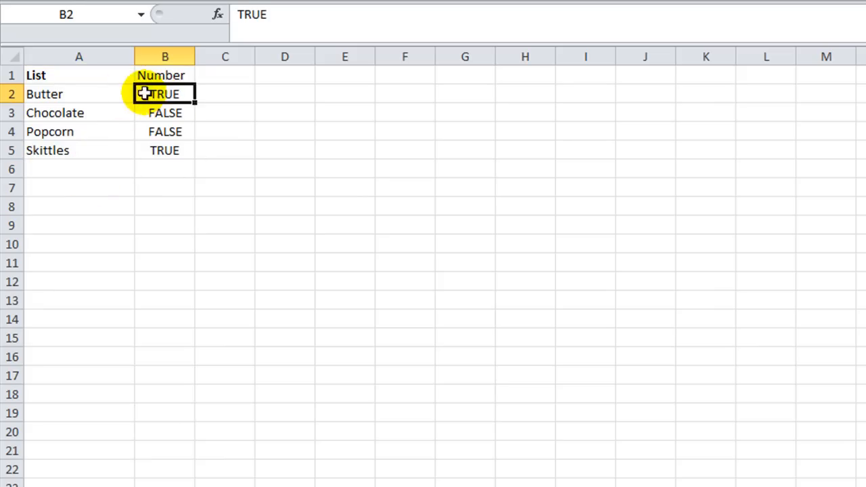
mouse_move(105, 95)
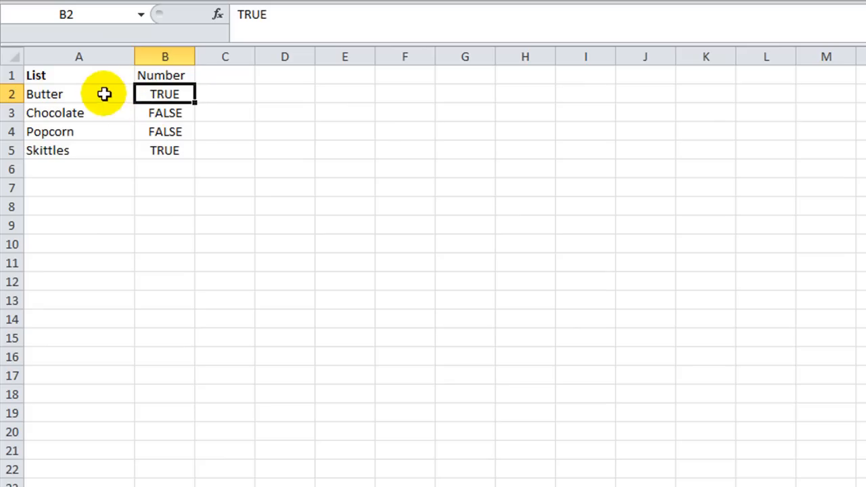
mouse_move(157, 100)
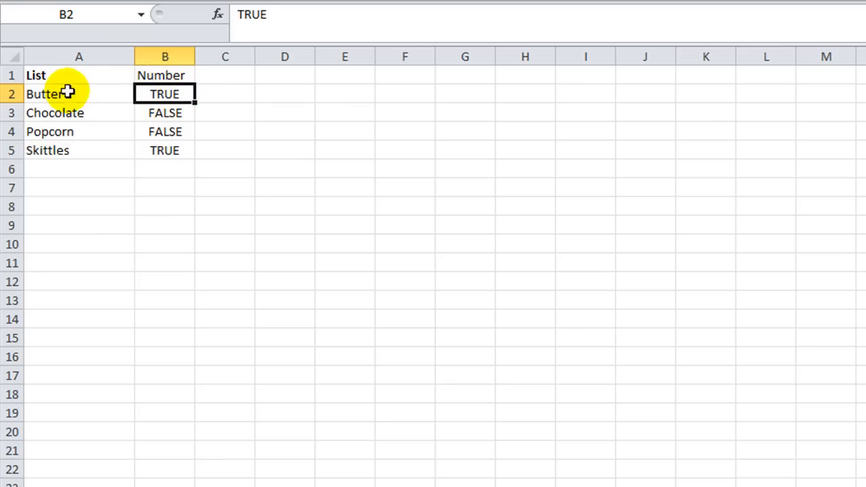
left_click(78, 93)
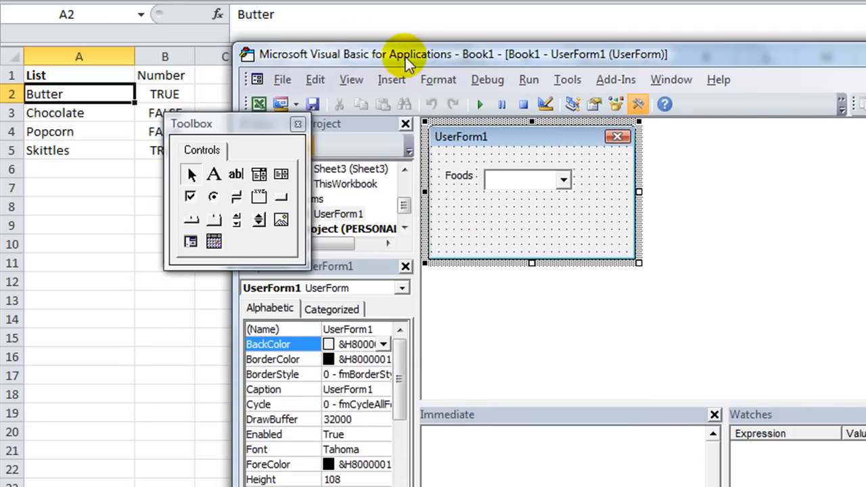
left_click_drag(192, 124, 284, 184)
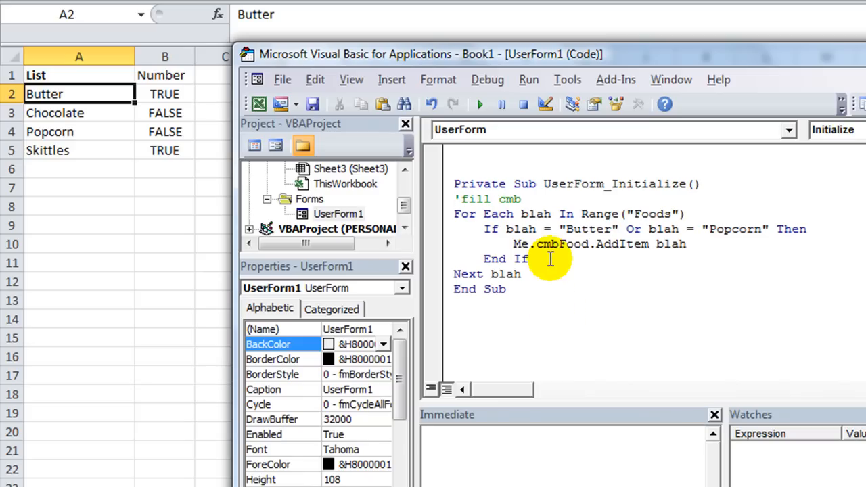
Step: Replace the Butter/Popcorn If condition with blah.Offset(0, 1) = True in the Initialize code
double_click(587, 229)
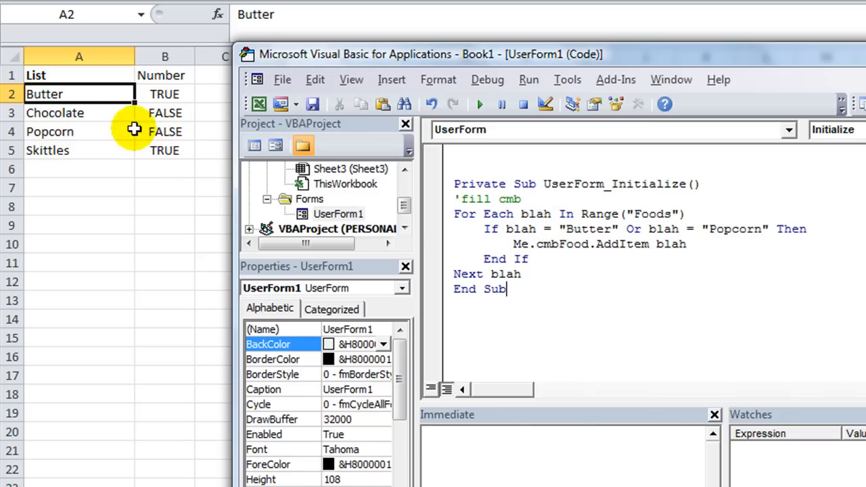
mouse_move(168, 95)
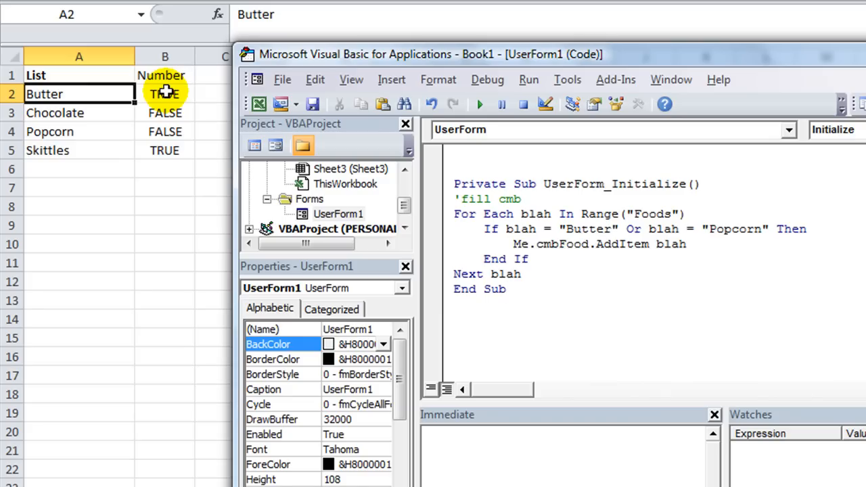
left_click(504, 289)
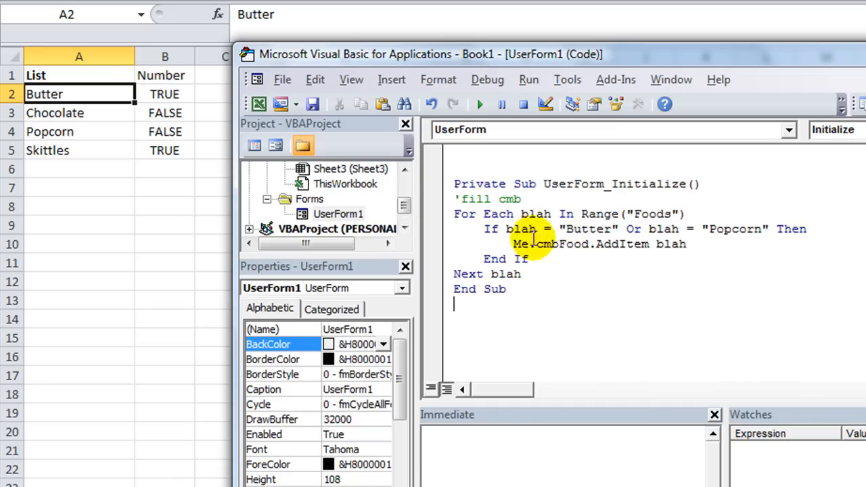
left_click_drag(506, 229, 805, 229)
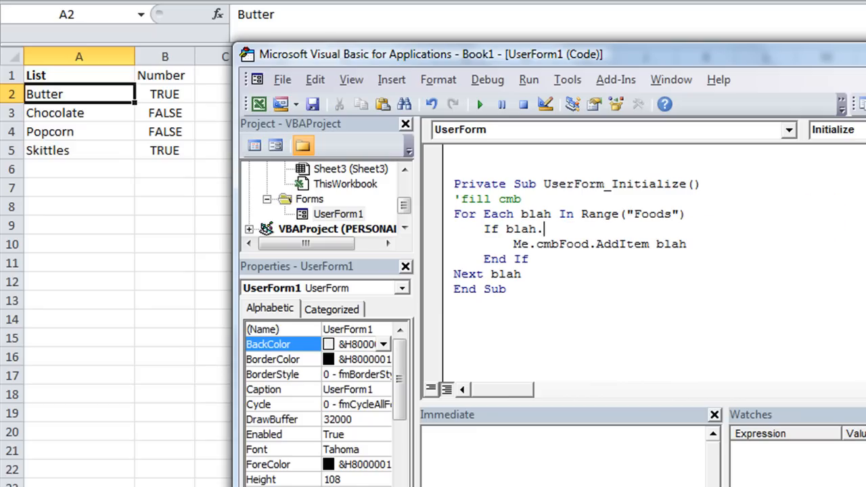
type("offset")
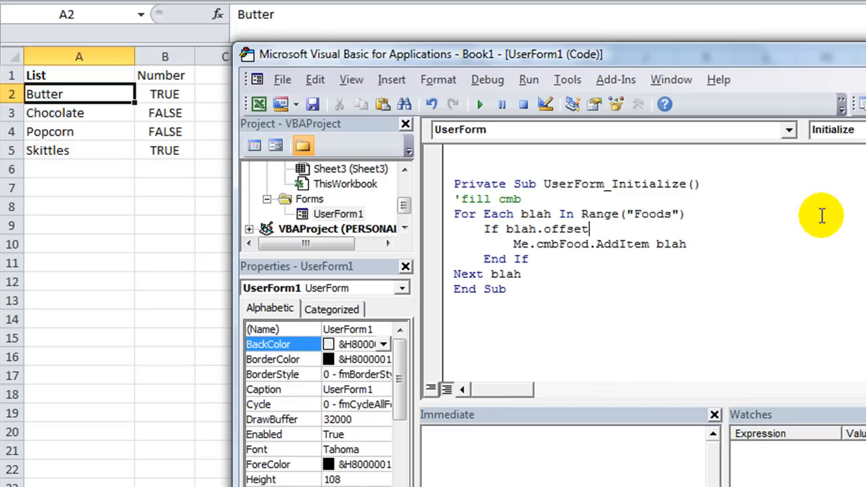
type("(")
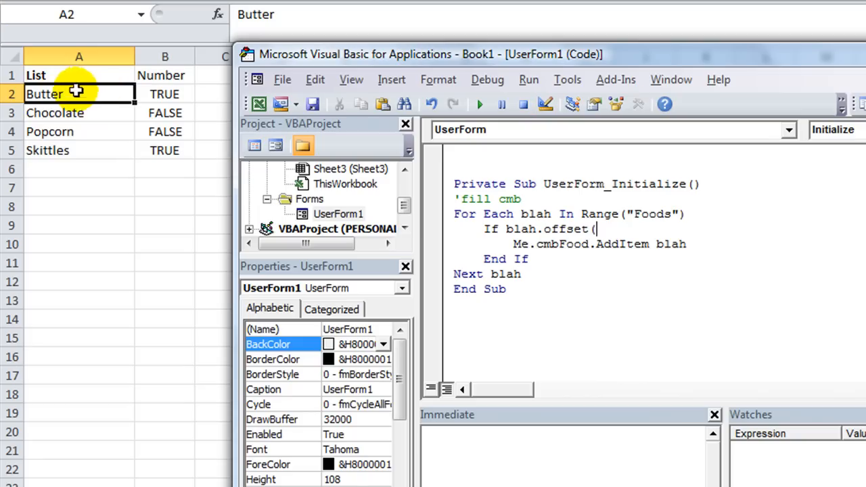
mouse_move(105, 94)
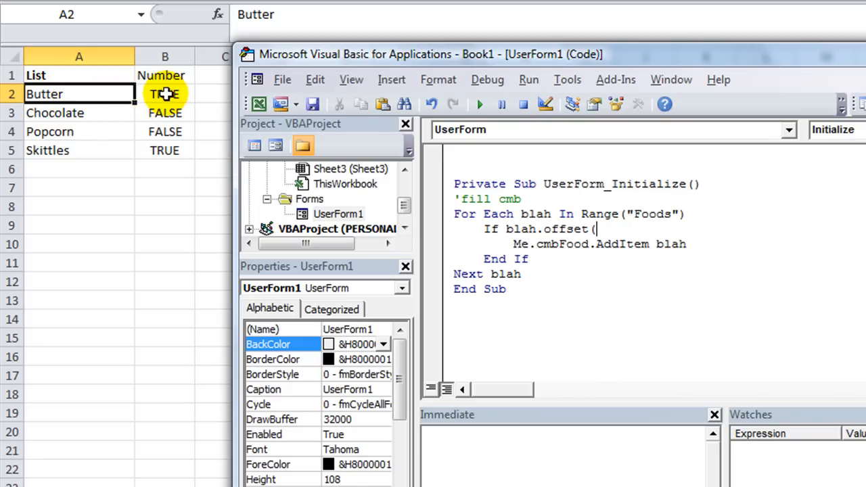
type("0,1)")
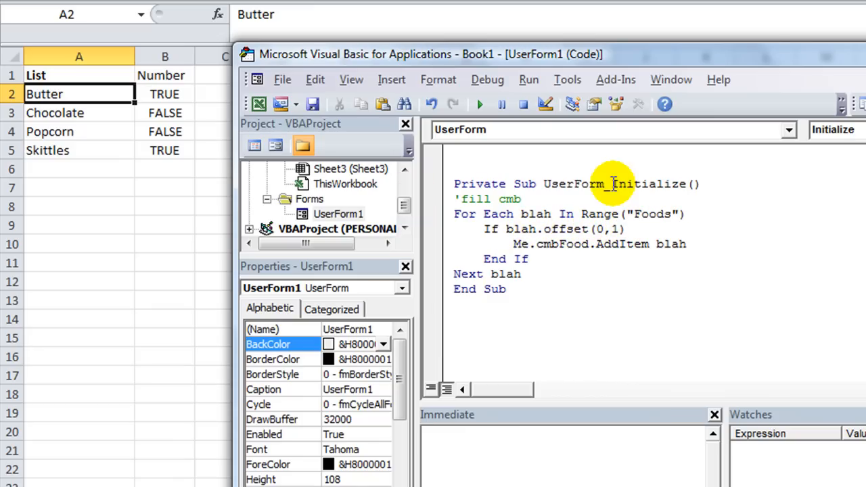
type("=true")
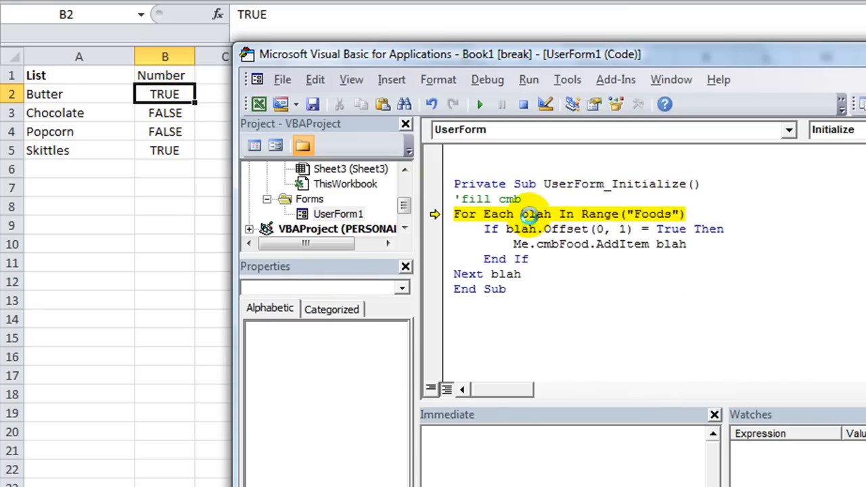
Step: Step through the fill loop and continue so UserForm1 lists only Butter and Skittles
key("F8")
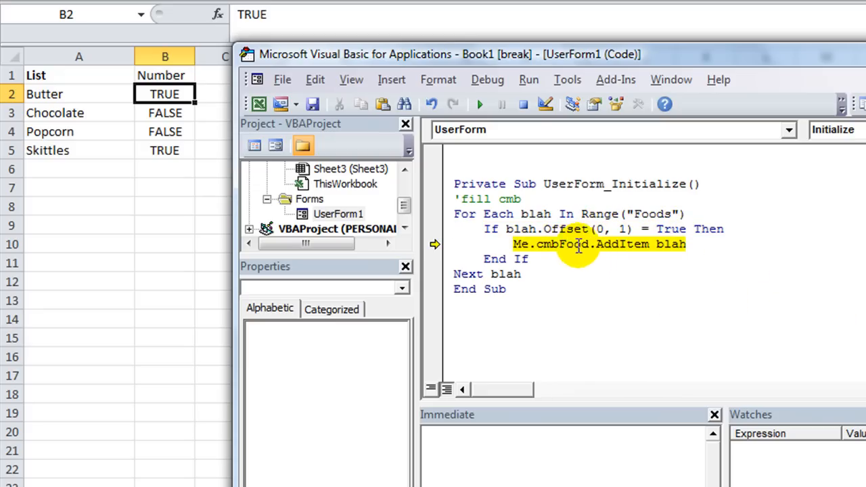
mouse_move(670, 243)
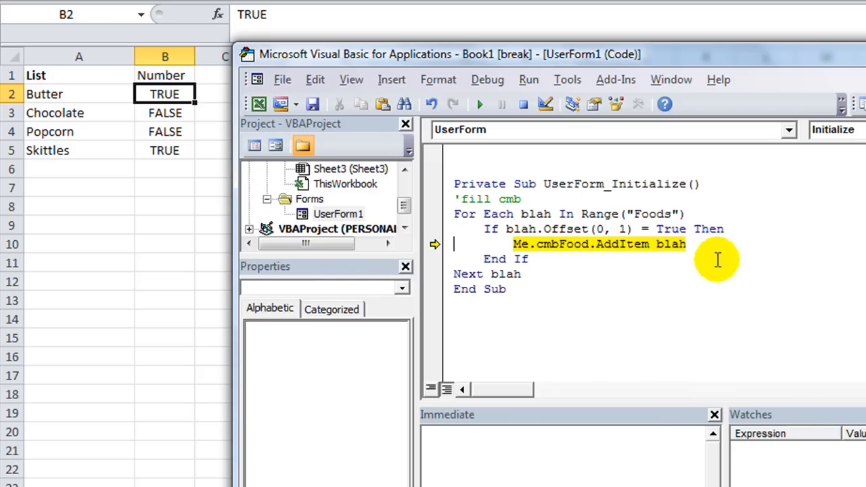
mouse_move(601, 270)
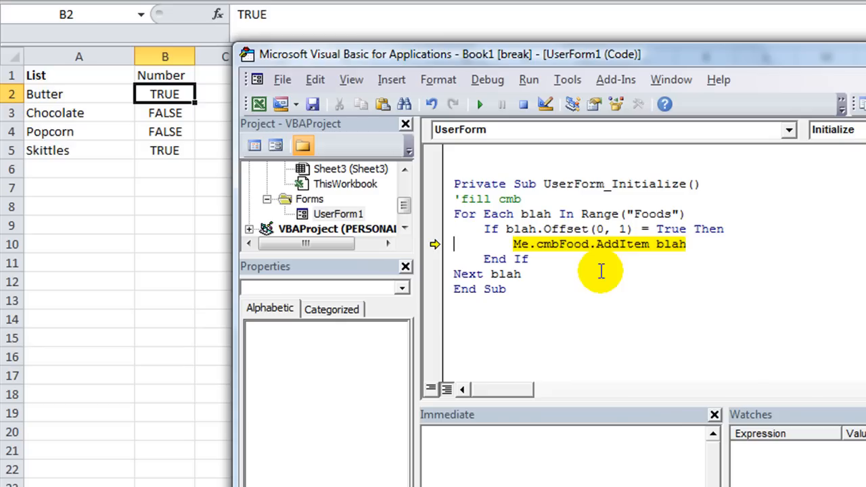
mouse_move(538, 229)
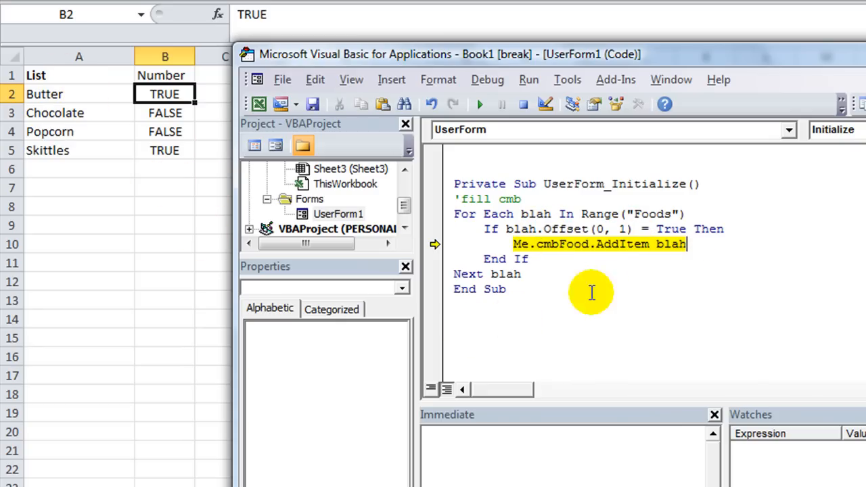
mouse_move(674, 273)
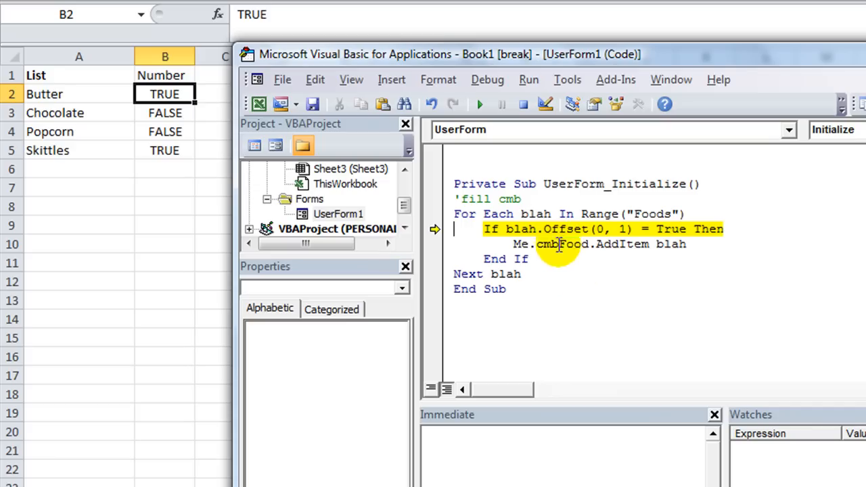
mouse_move(609, 330)
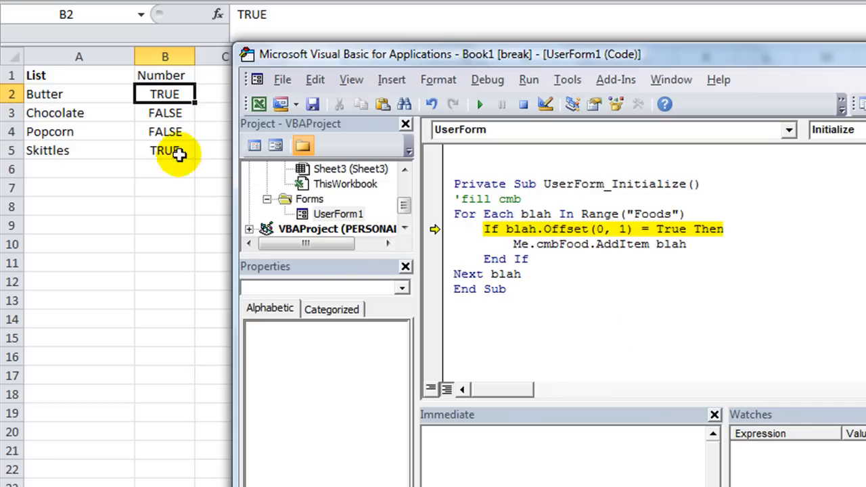
mouse_move(642, 323)
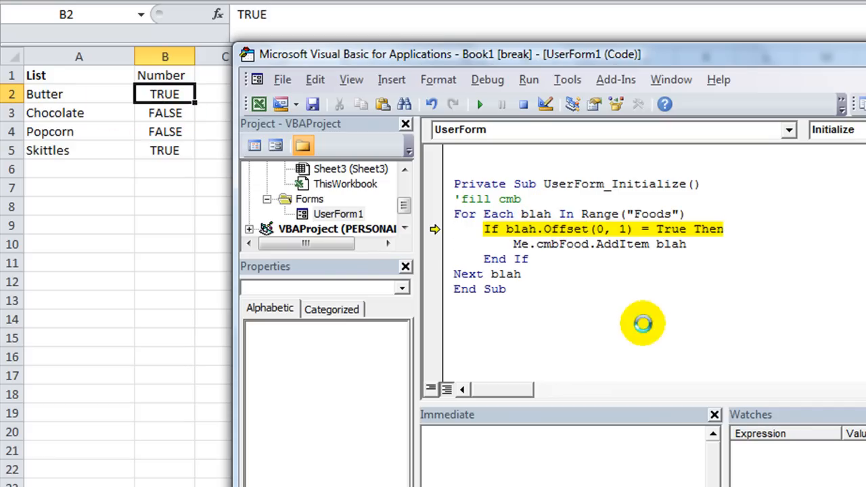
key("F8")
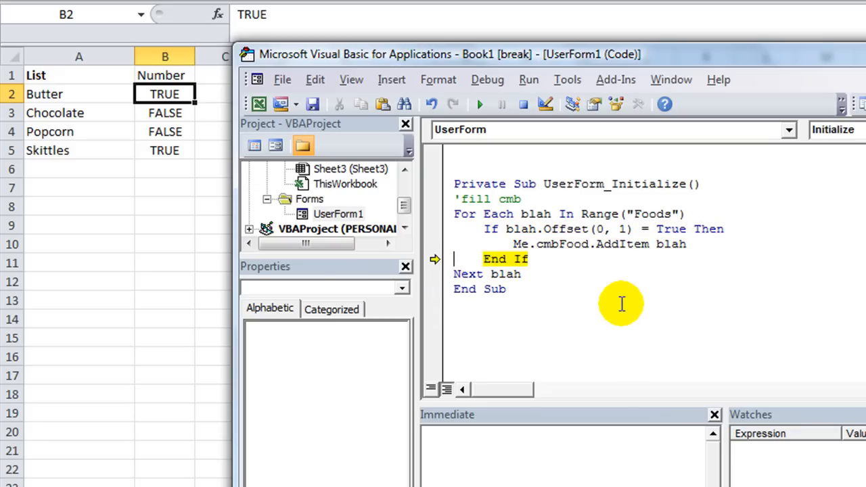
left_click(479, 103)
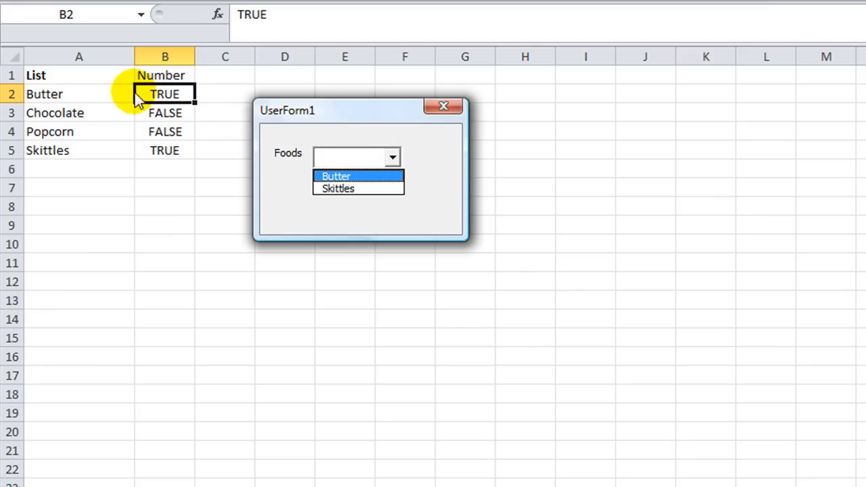
mouse_move(405, 127)
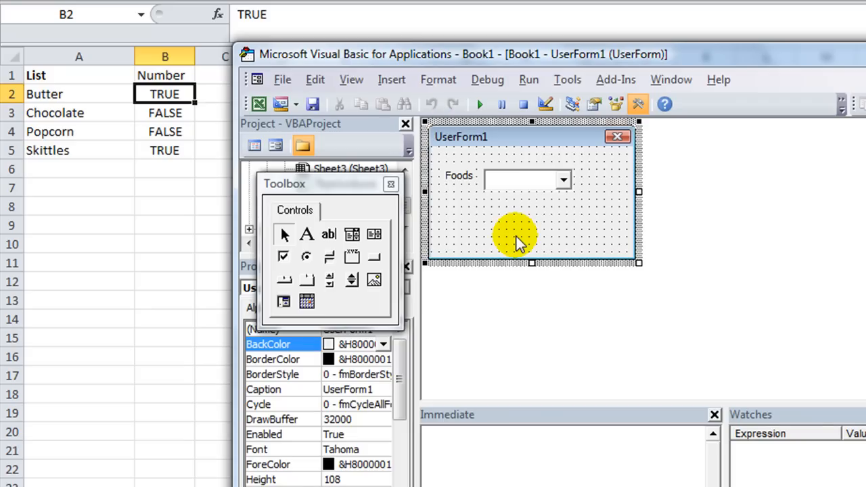
mouse_move(517, 237)
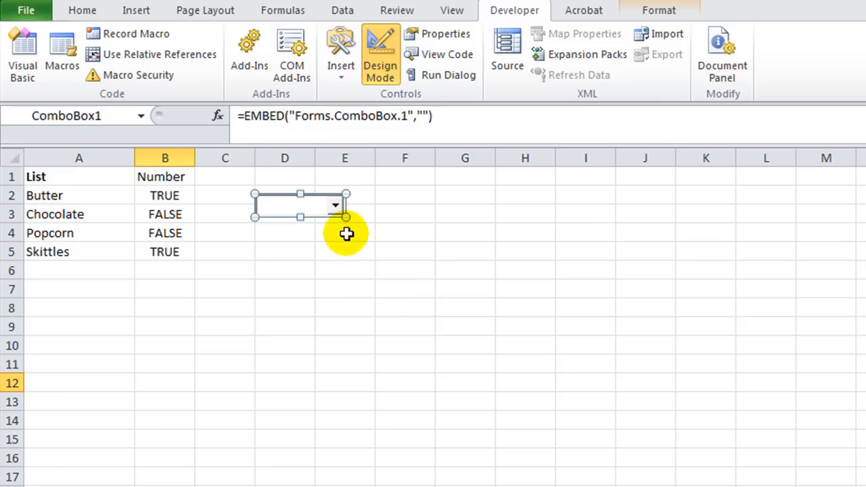
Step: Set ComboBox1's ListFillRange property to Foods
right_click(325, 214)
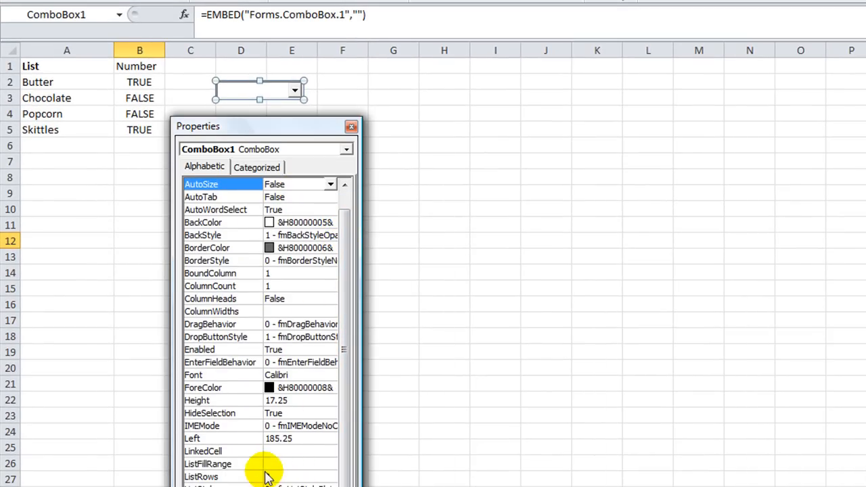
left_click(208, 463)
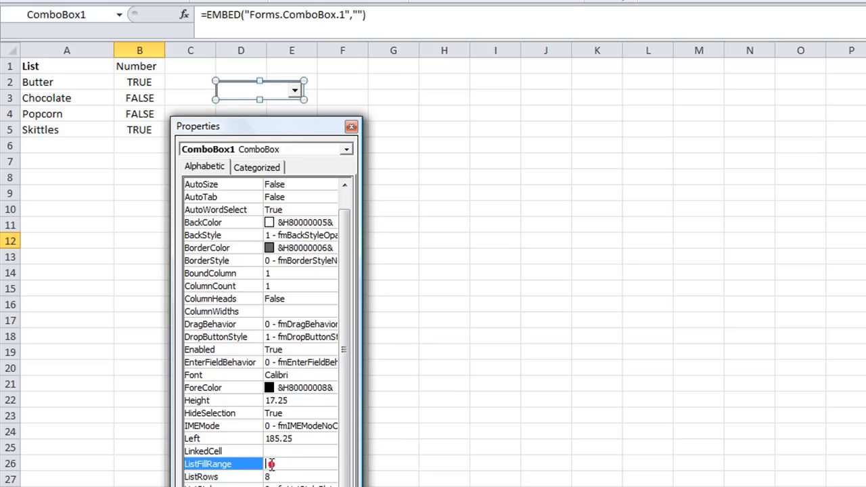
type("Food")
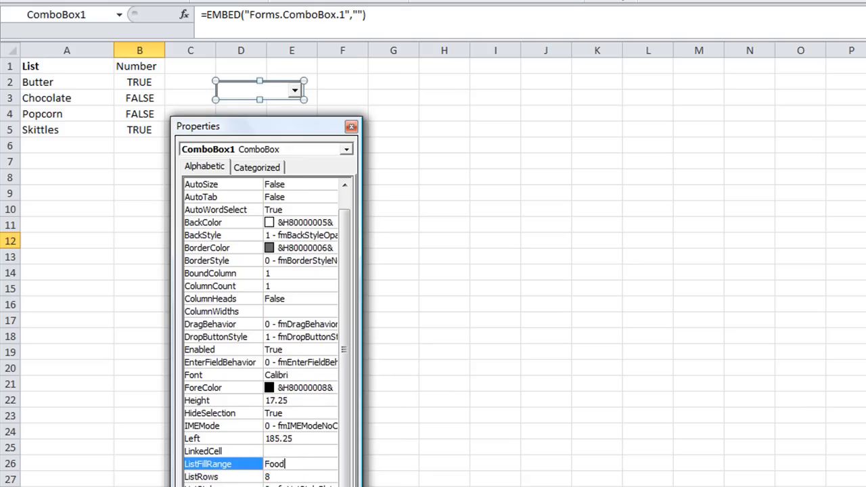
type("s")
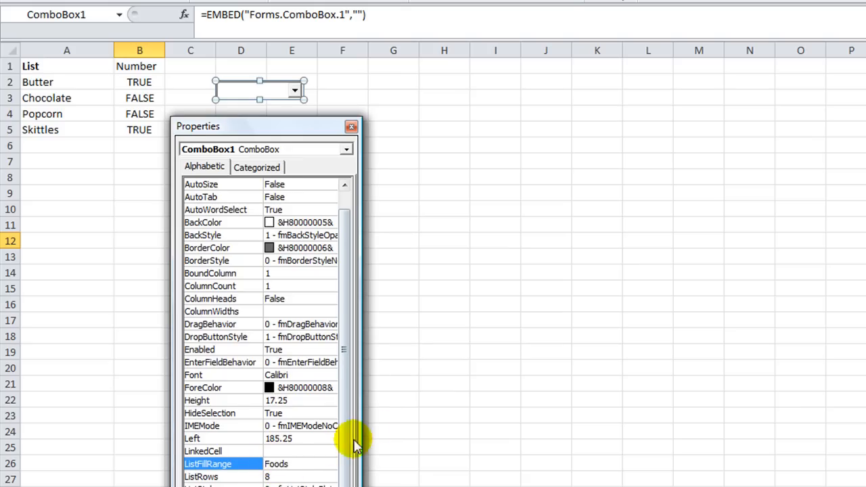
mouse_move(256, 92)
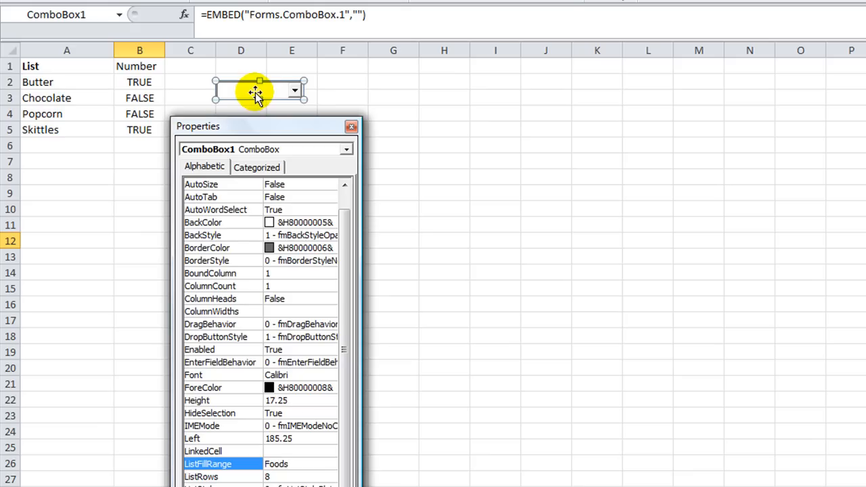
mouse_move(271, 105)
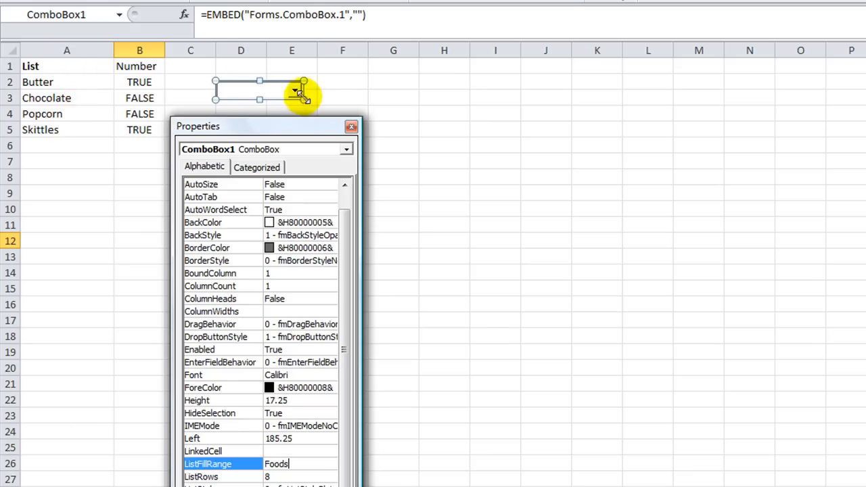
mouse_move(101, 219)
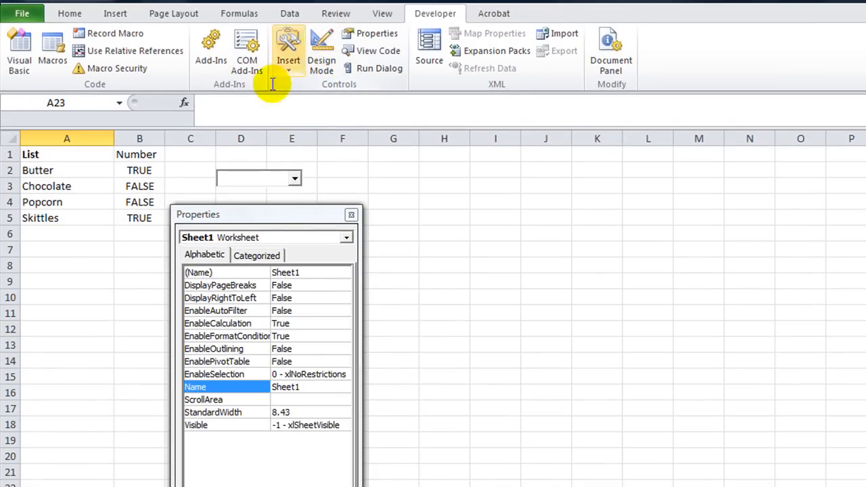
Step: Test the dropdown showing all four foods, then return to Design Mode
left_click(295, 179)
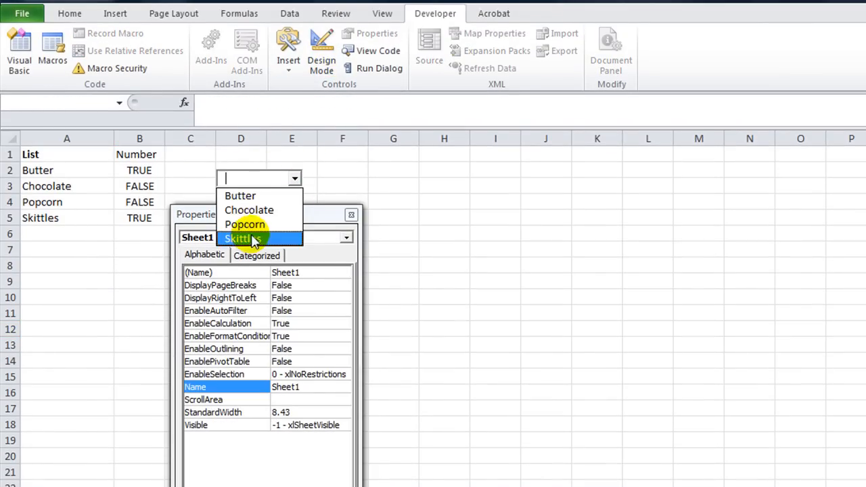
left_click(240, 195)
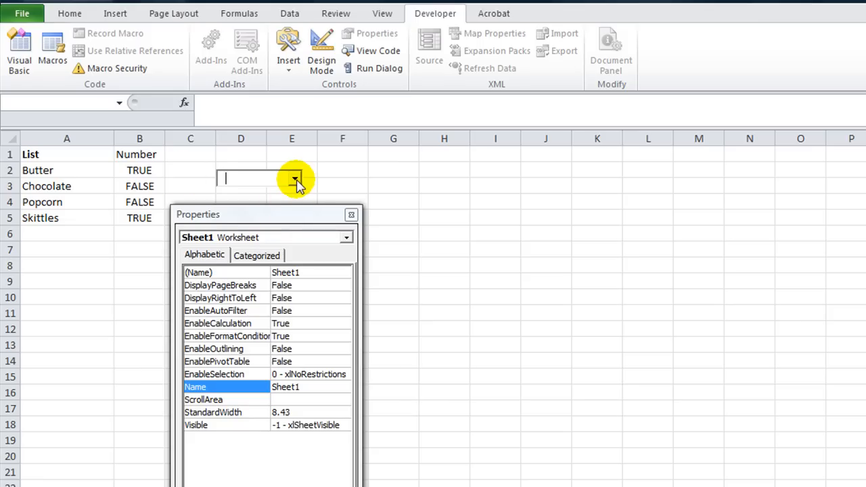
left_click(322, 52)
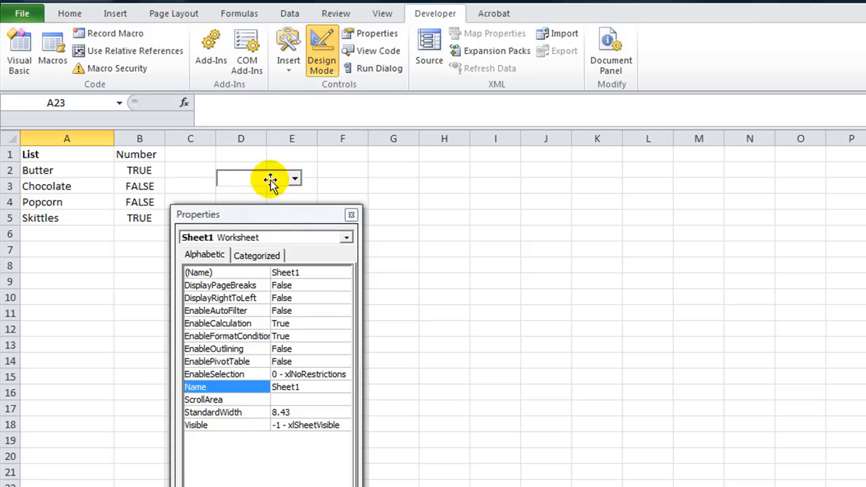
left_click(257, 179)
type("foods")
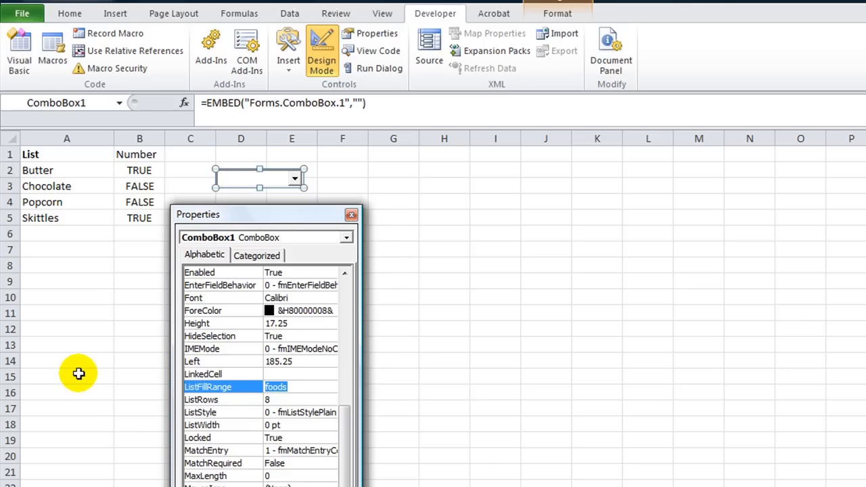
left_click(140, 280)
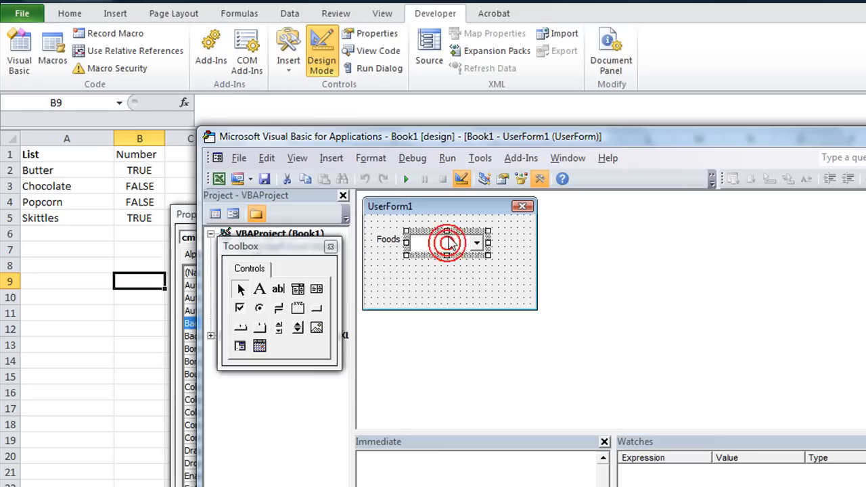
left_click(447, 242)
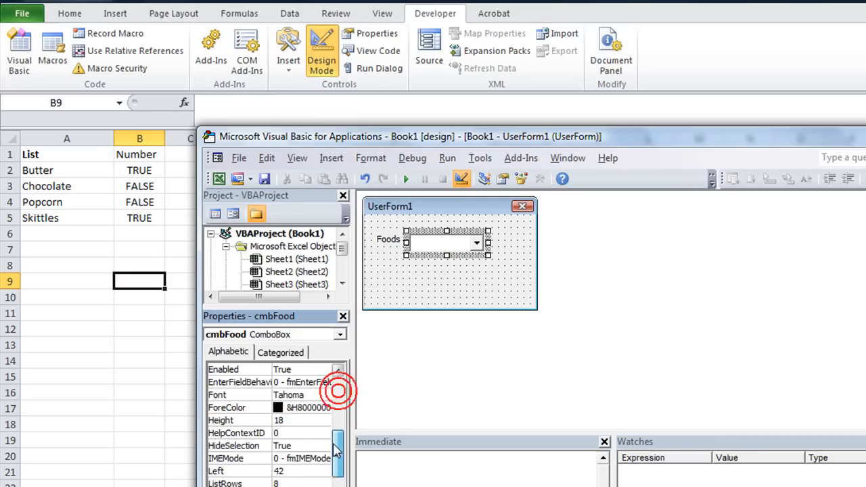
scroll("down", 3)
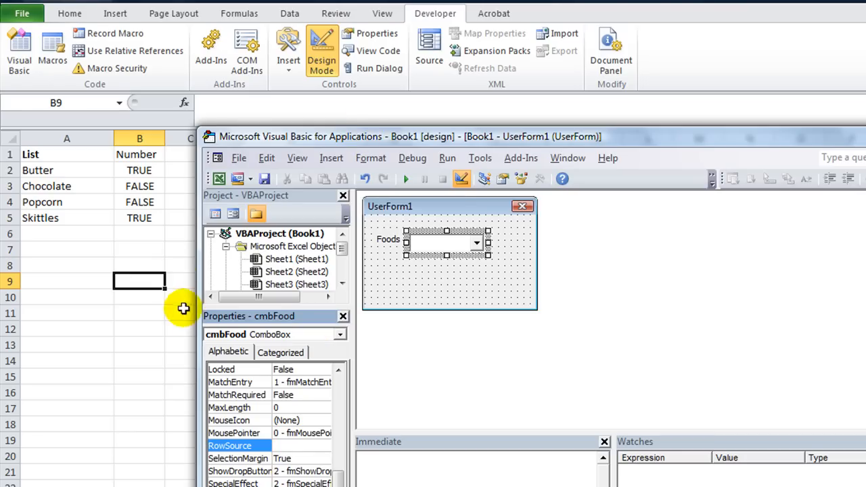
mouse_move(171, 278)
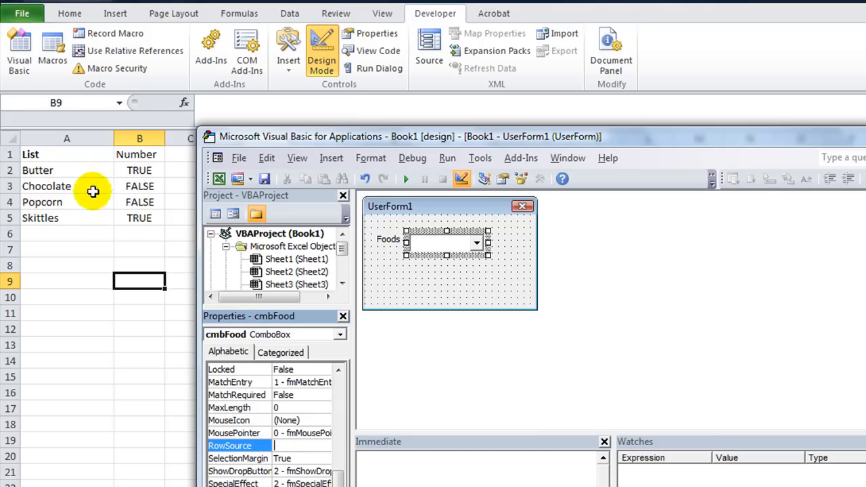
mouse_move(108, 205)
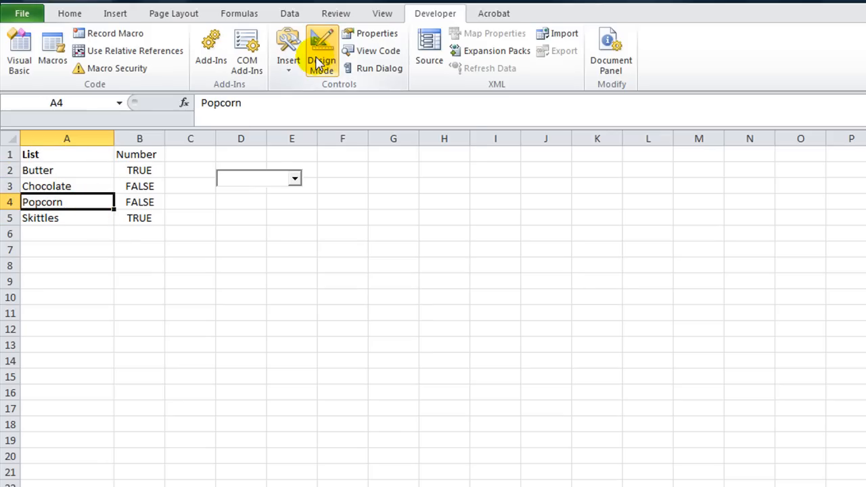
mouse_move(323, 52)
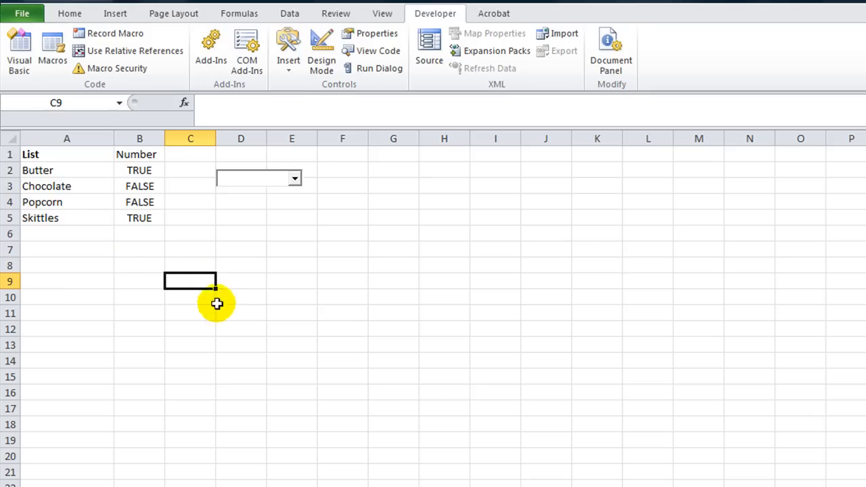
Step: Select an empty cell and bring up the Save As dialog proposing Book1.xlsx
left_click(66, 264)
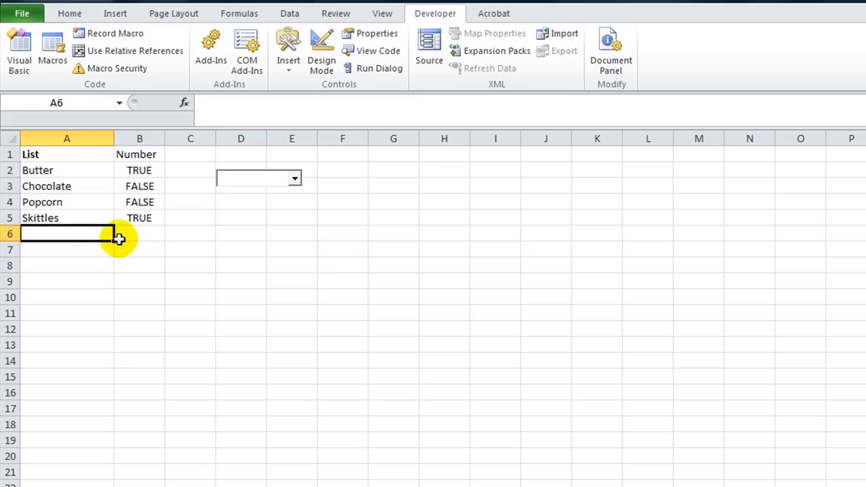
mouse_move(244, 236)
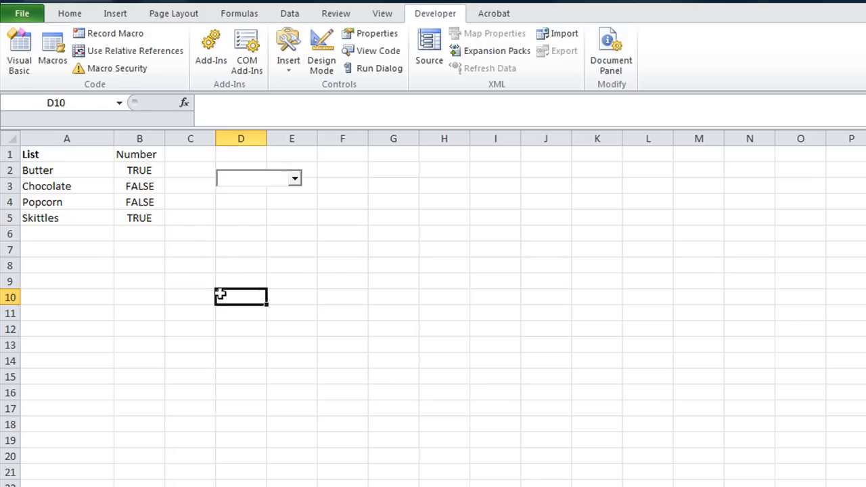
left_click(22, 13)
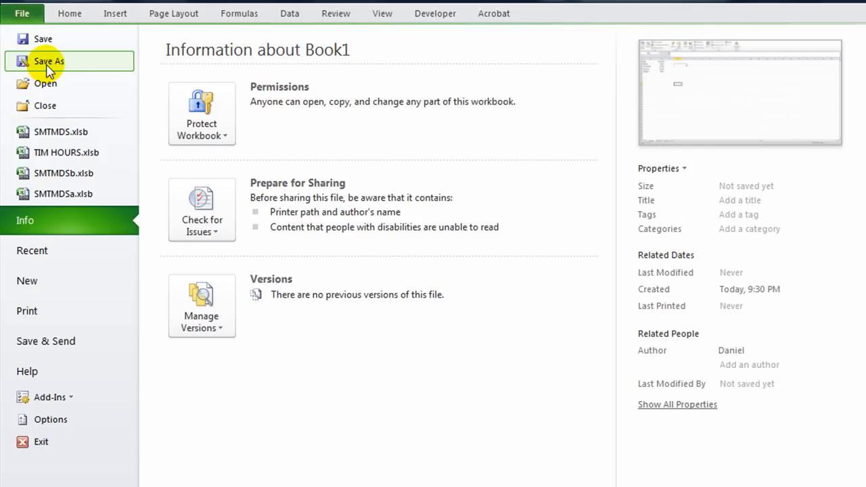
left_click(49, 61)
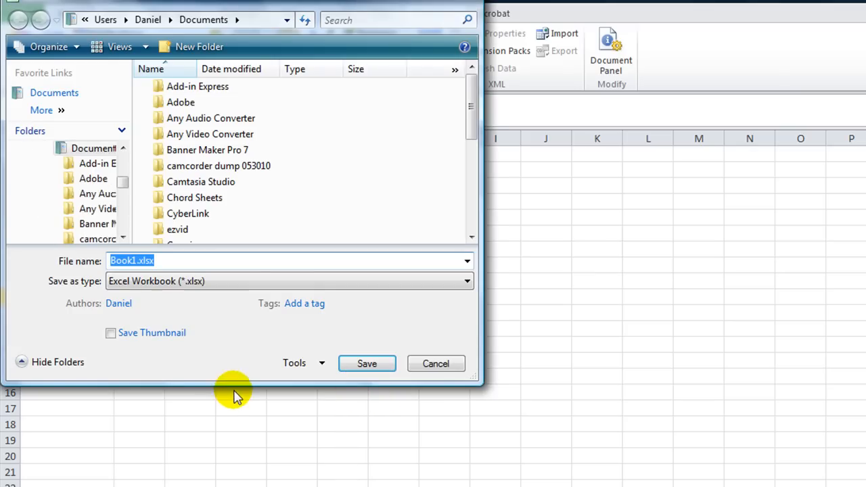